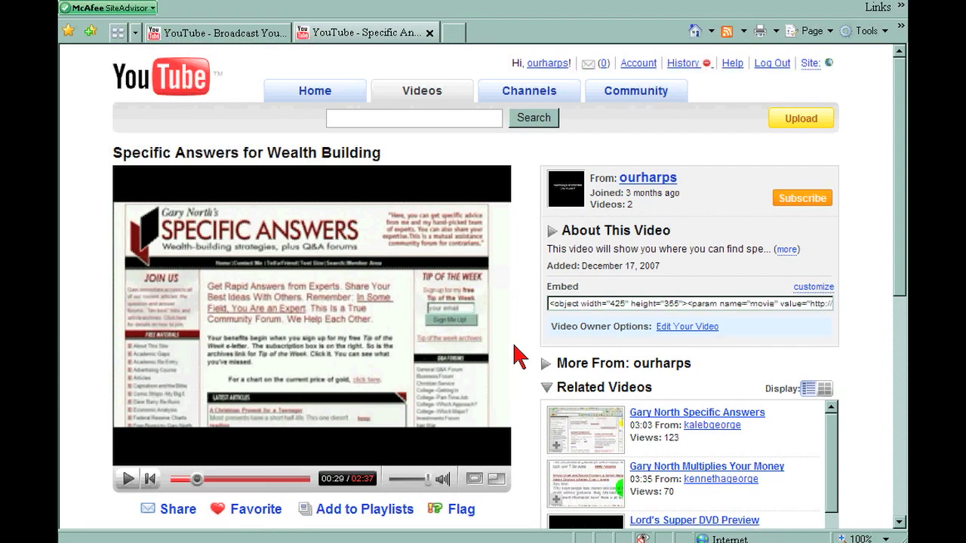
mouse_move(517, 375)
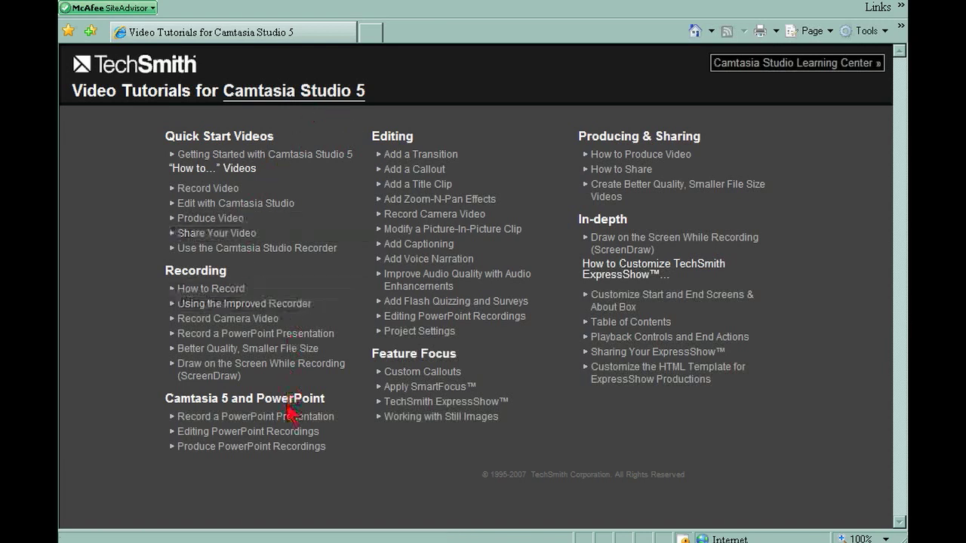
mouse_move(252, 154)
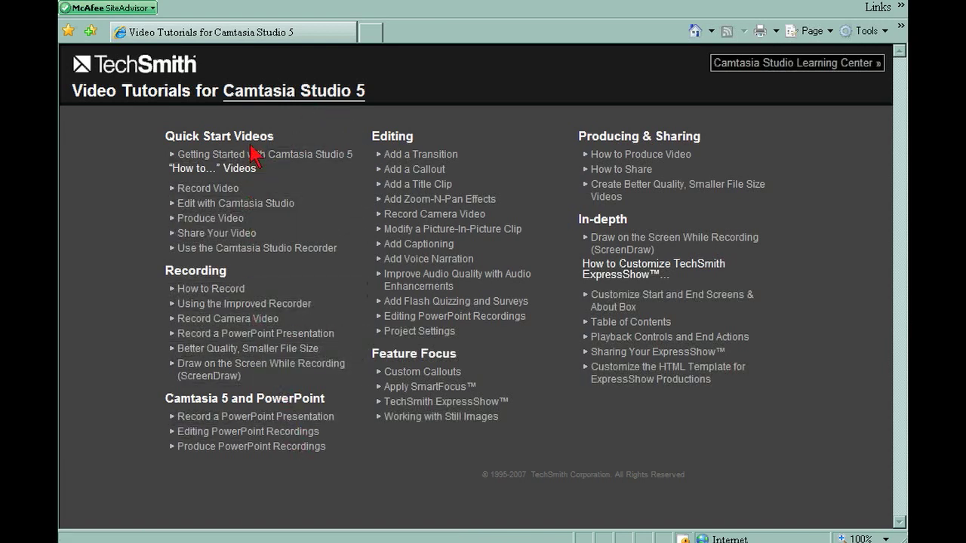
mouse_move(214, 286)
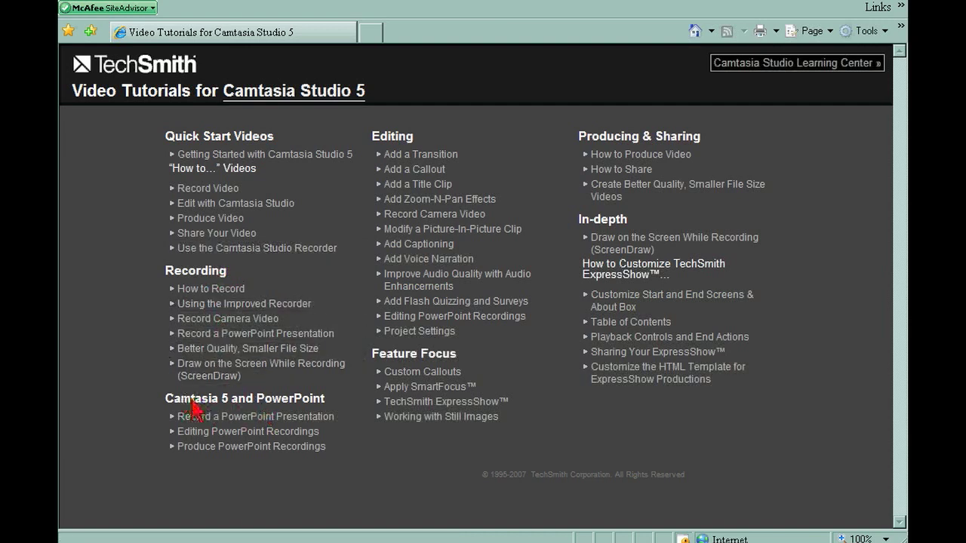
mouse_move(398, 164)
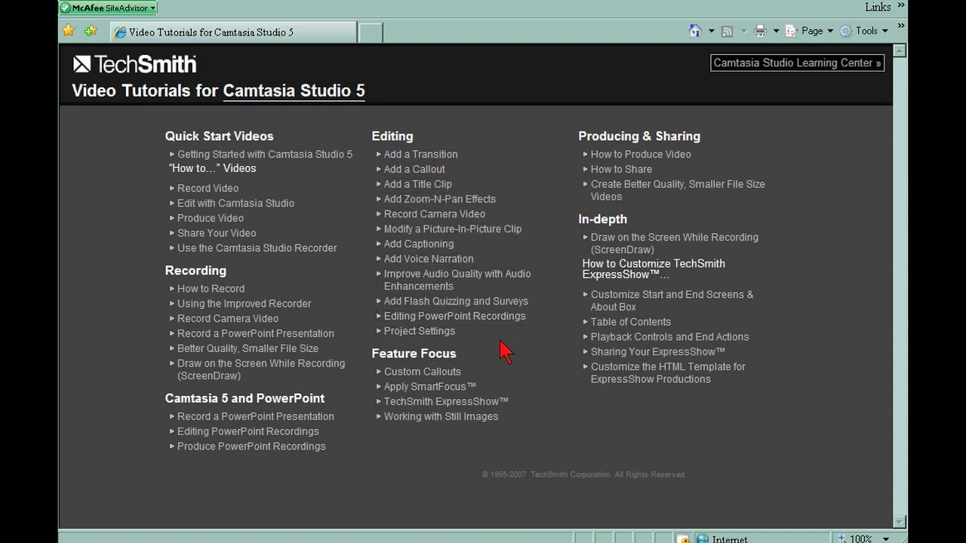
mouse_move(423, 371)
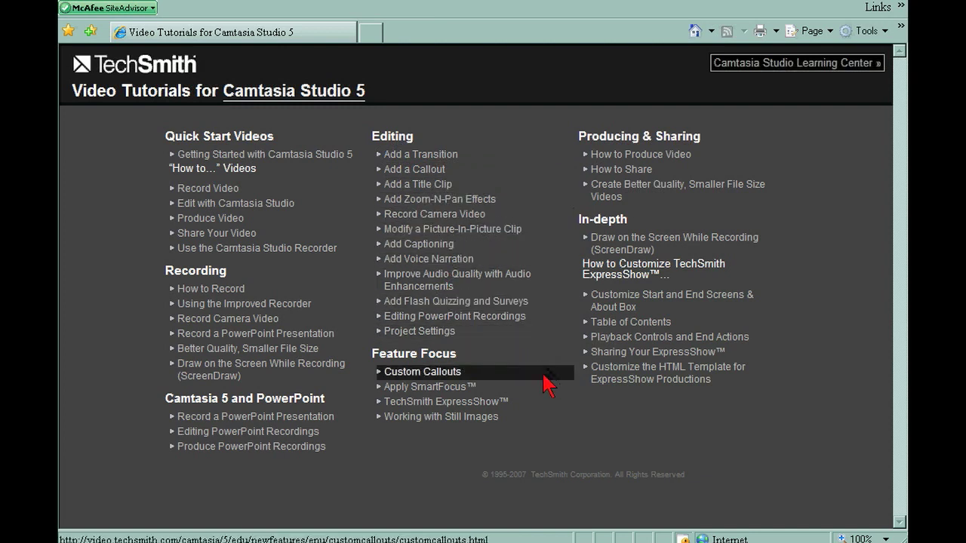
mouse_move(503, 361)
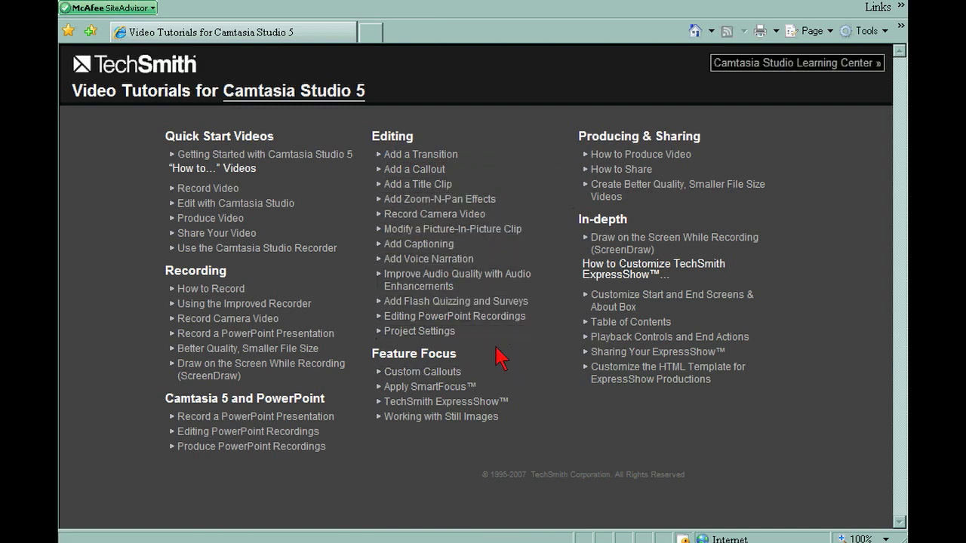
mouse_move(484, 357)
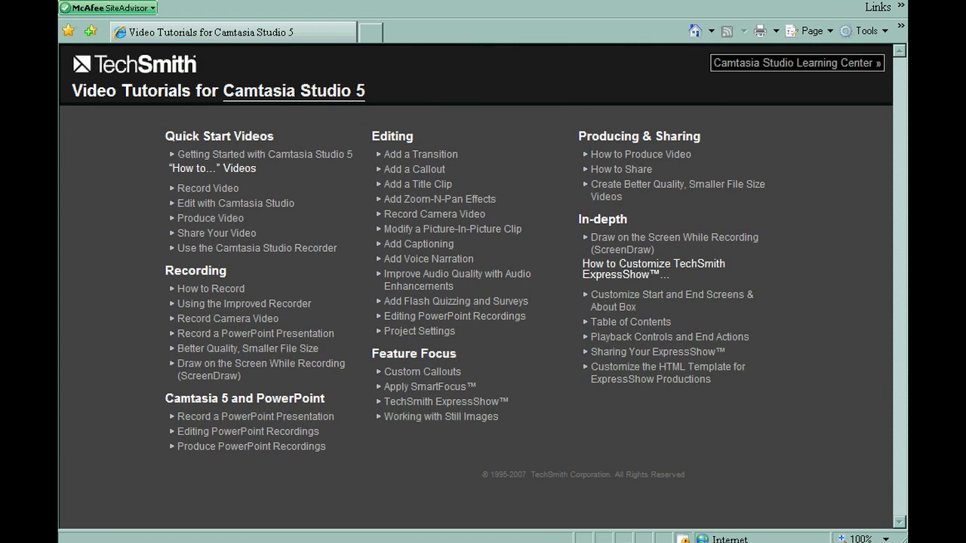
mouse_move(568, 504)
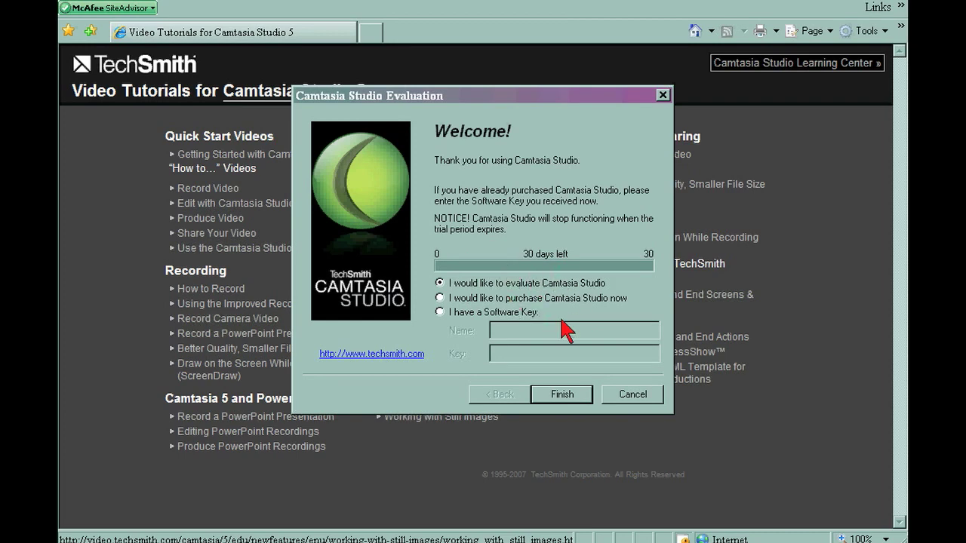
mouse_move(561, 395)
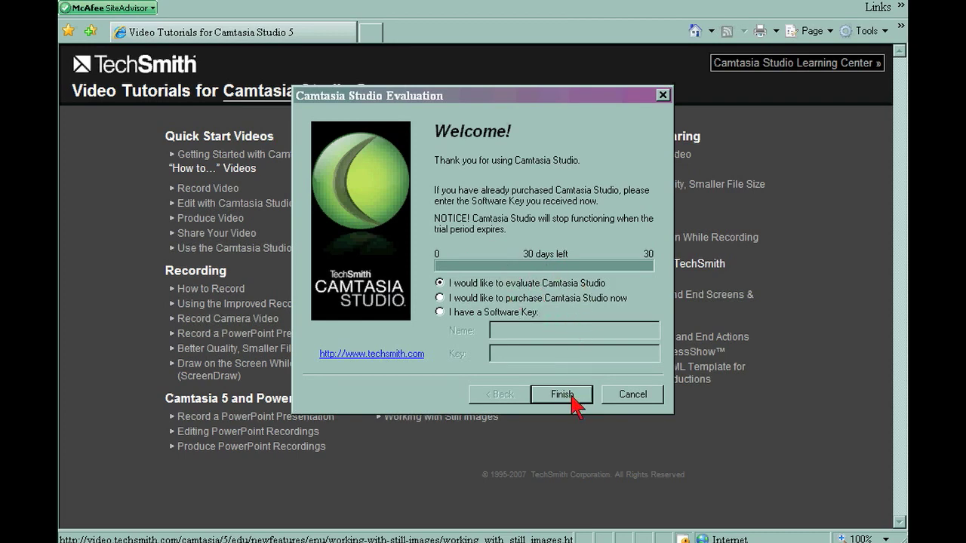
Finish the Evaluation dialog with 'evaluate' kept so the Welcome screen appears.
left_click(561, 394)
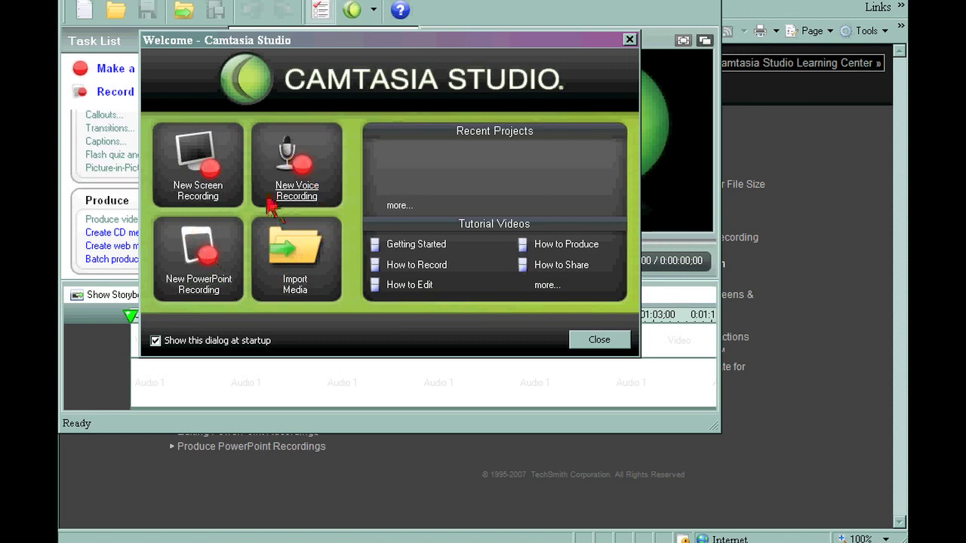
mouse_move(271, 211)
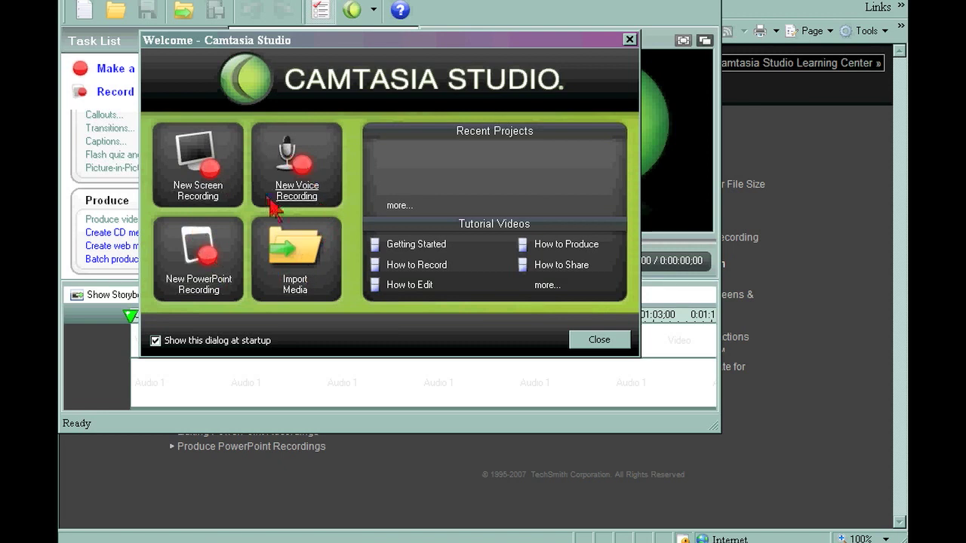
mouse_move(202, 194)
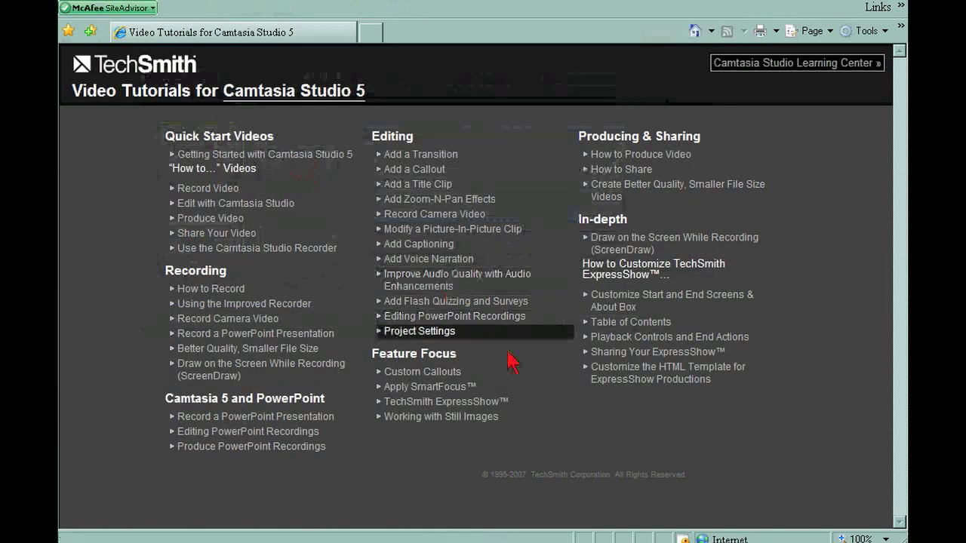
mouse_move(540, 380)
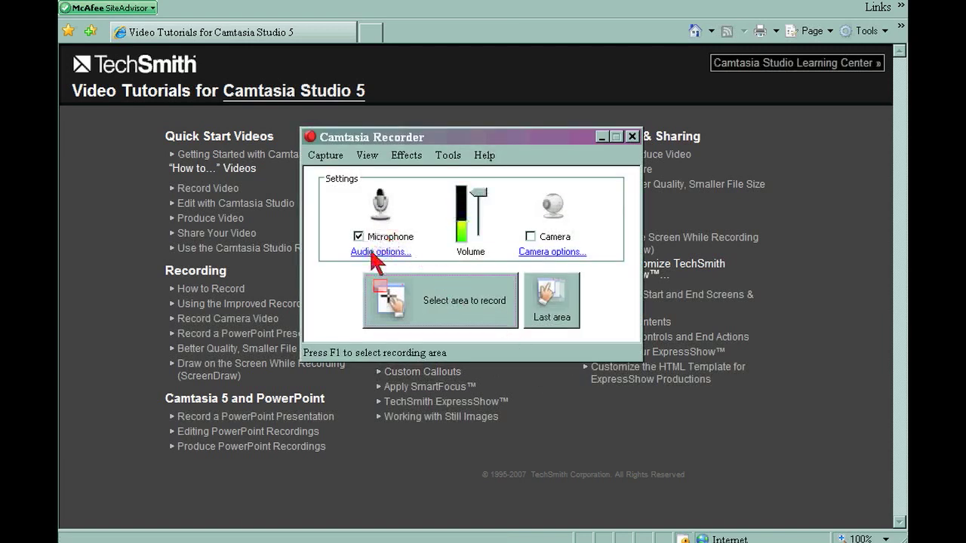
mouse_move(479, 227)
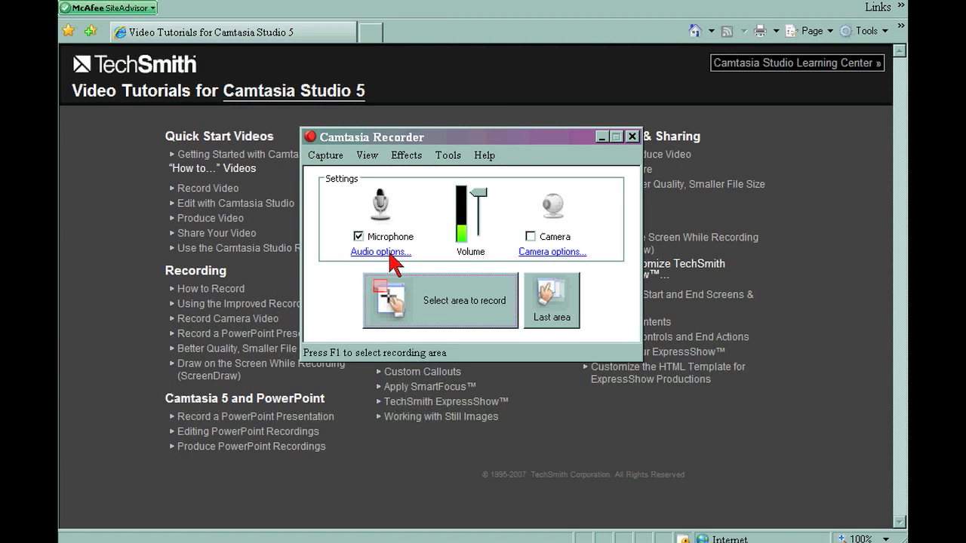
mouse_move(413, 281)
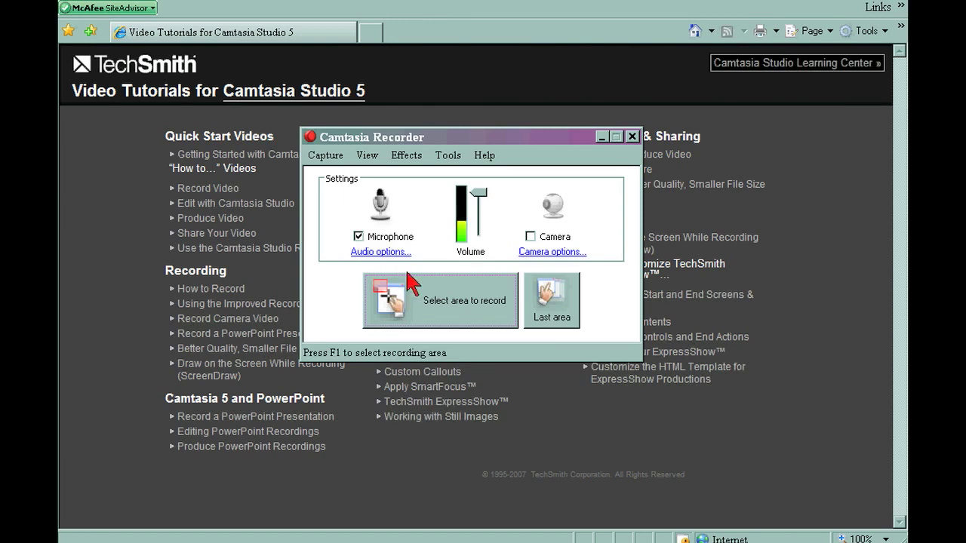
Select the full-screen 1024x693 area and start recording the tutorials page.
left_click(631, 136)
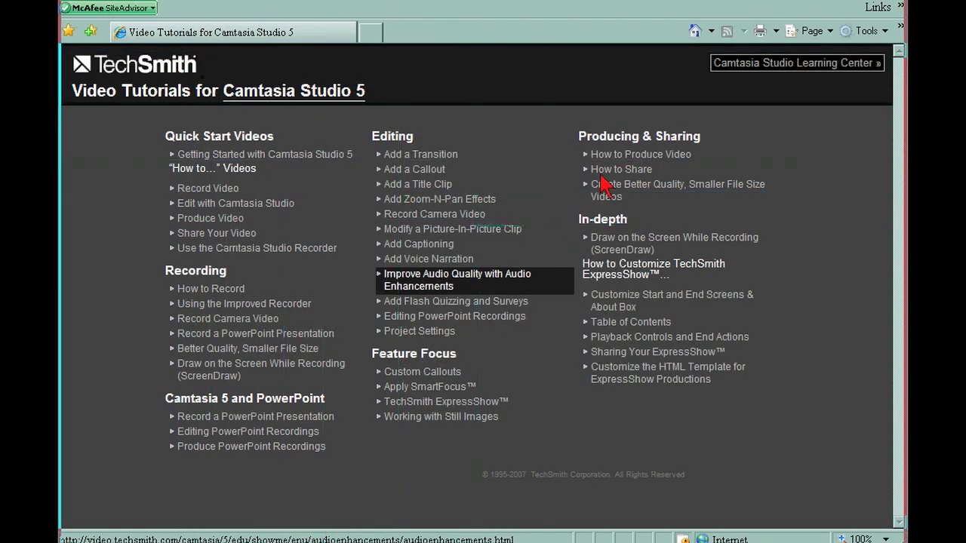
mouse_move(194, 6)
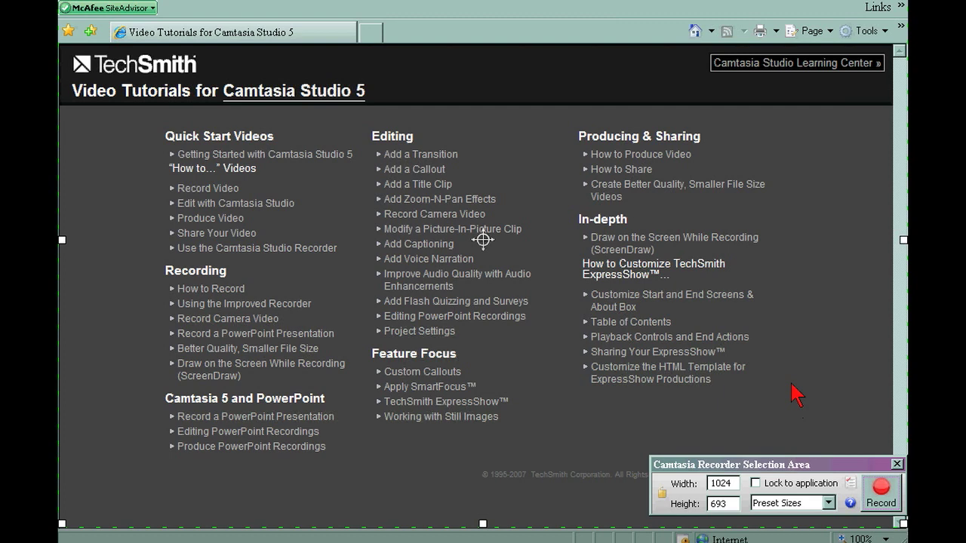
mouse_move(883, 494)
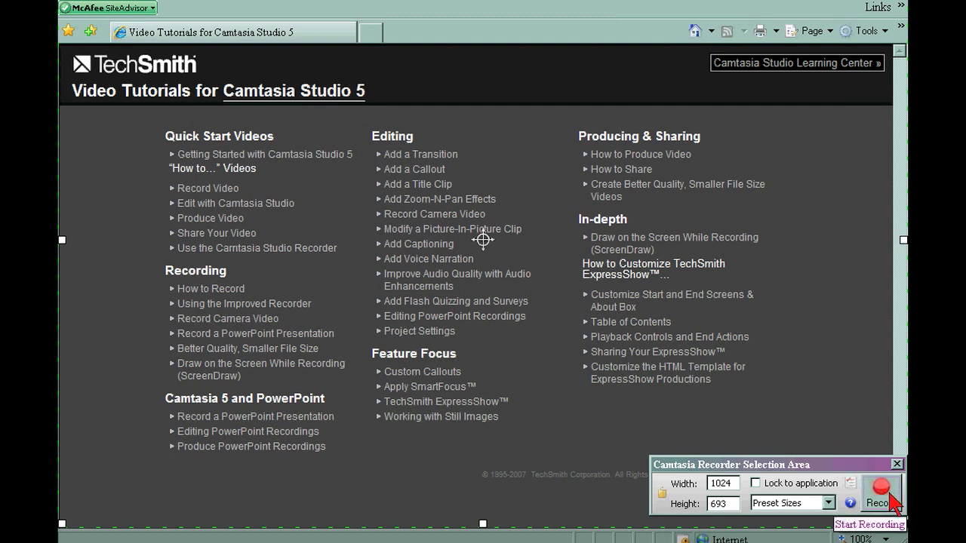
left_click(884, 488)
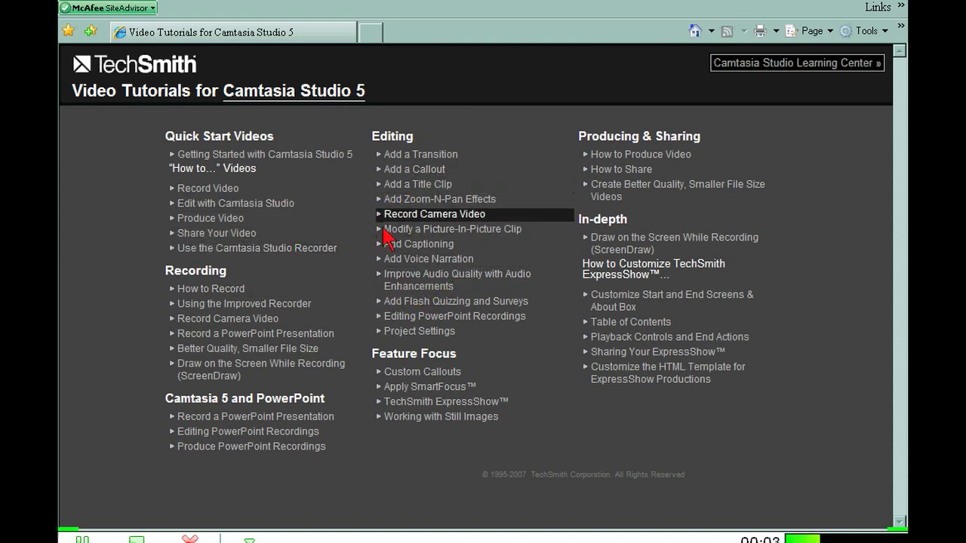
mouse_move(447, 306)
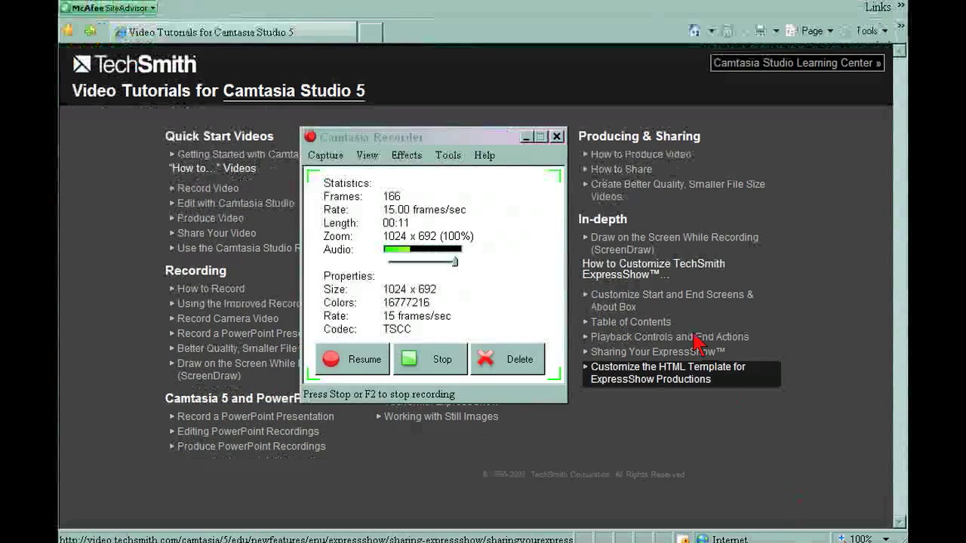
Stop the capture and save it as 'youtube vid 2' in the Youtube Videos folder.
left_click(429, 359)
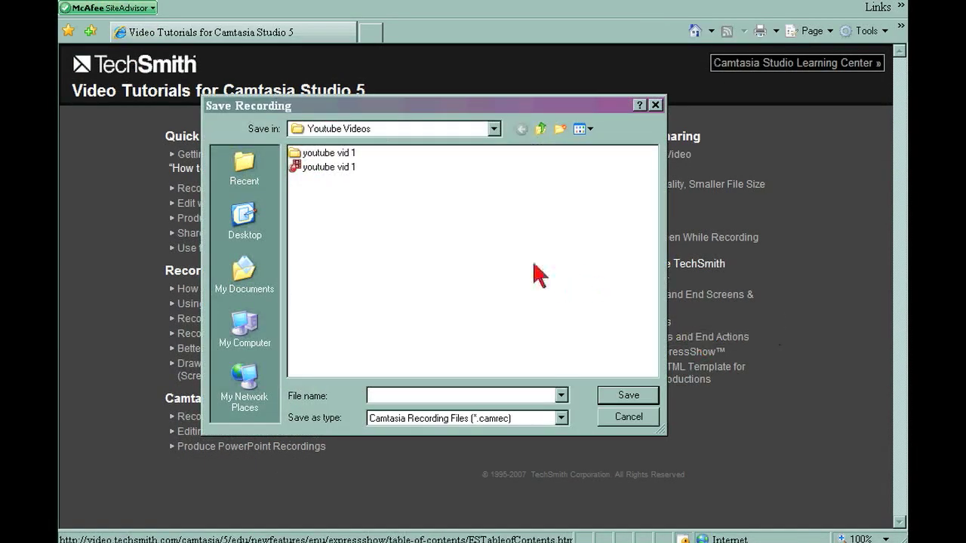
mouse_move(329, 139)
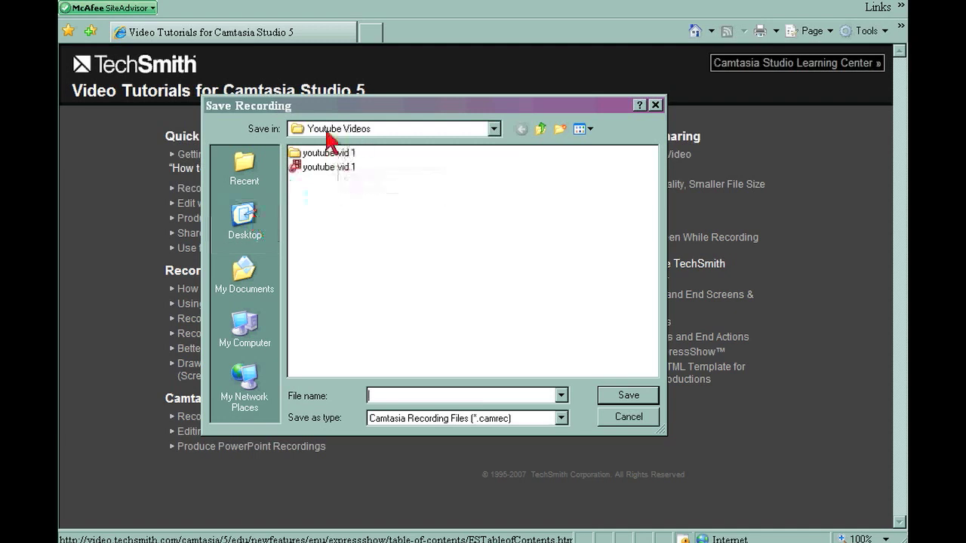
mouse_move(390, 355)
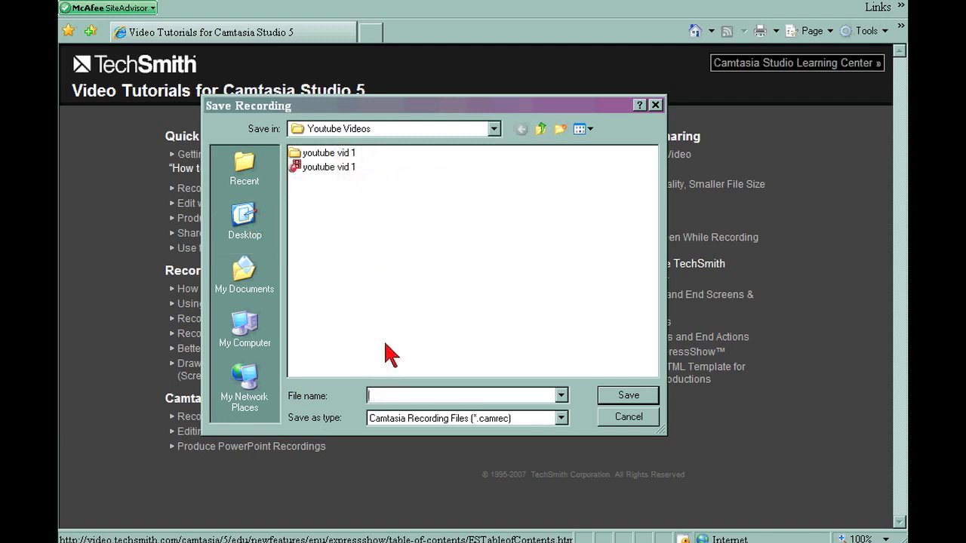
type("youtub4")
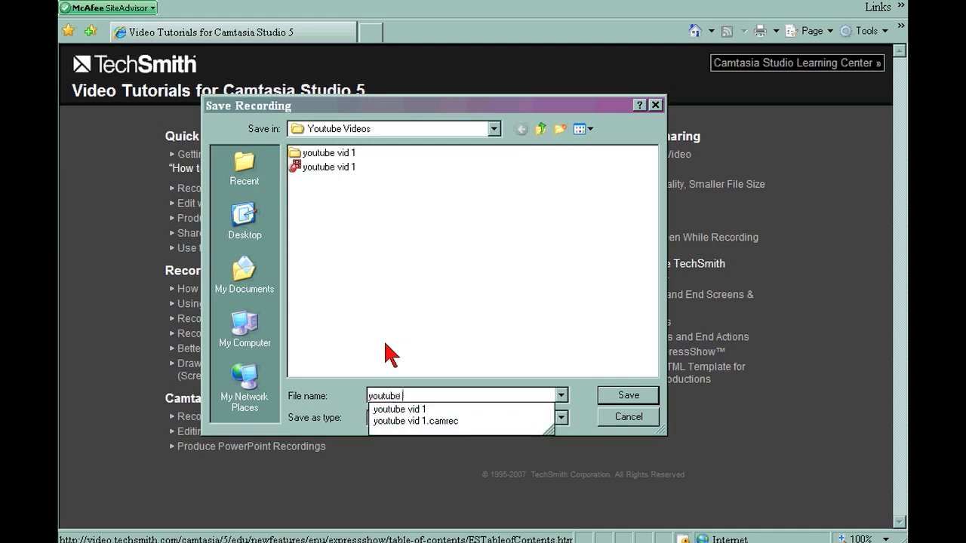
type("youtube vid 2")
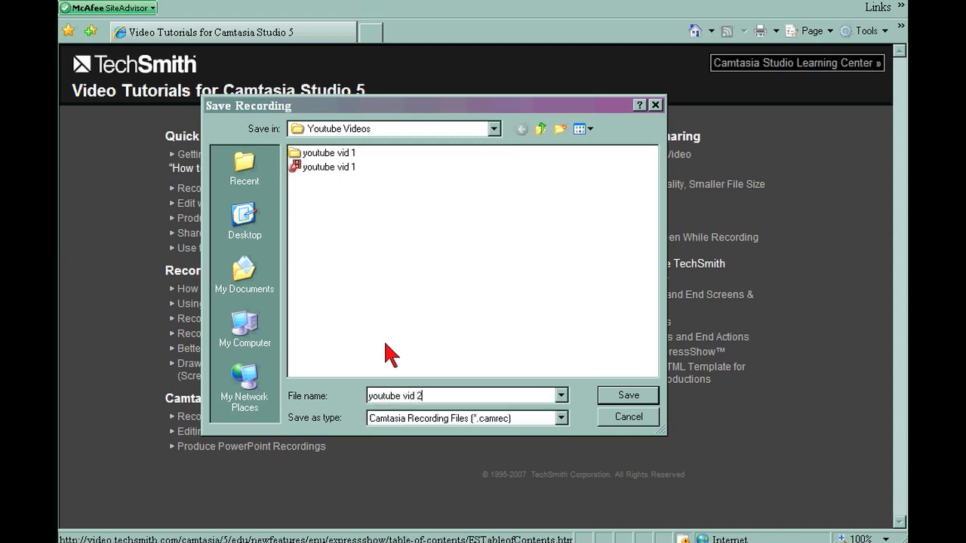
mouse_move(617, 401)
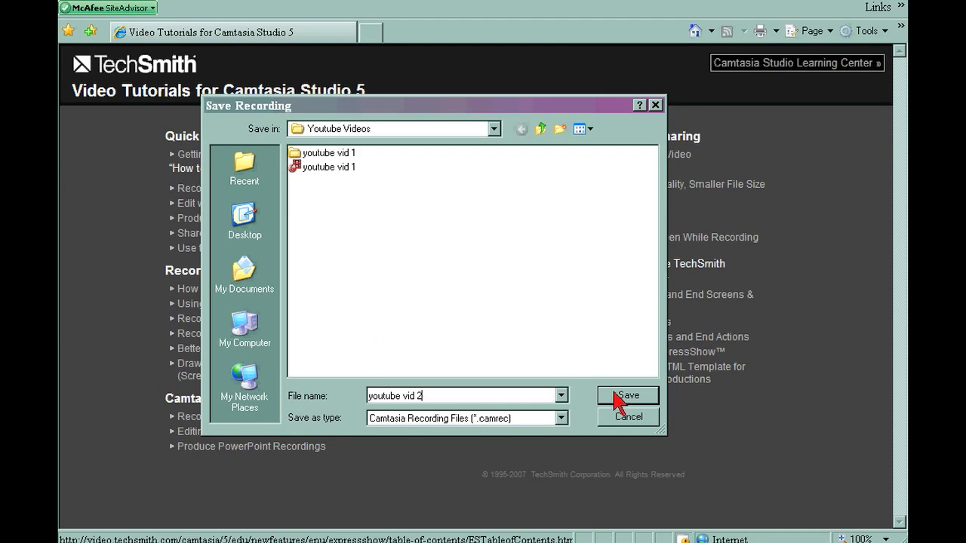
left_click(629, 395)
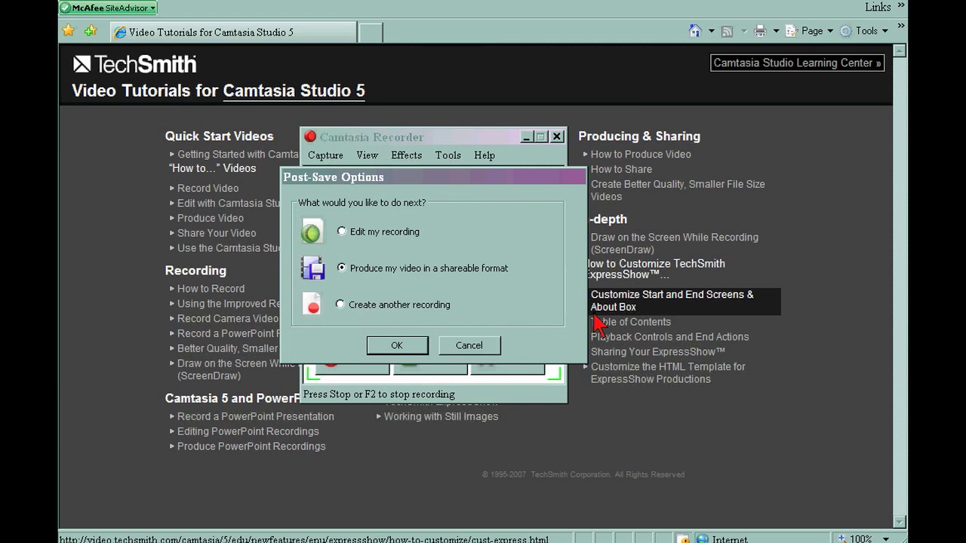
mouse_move(305, 187)
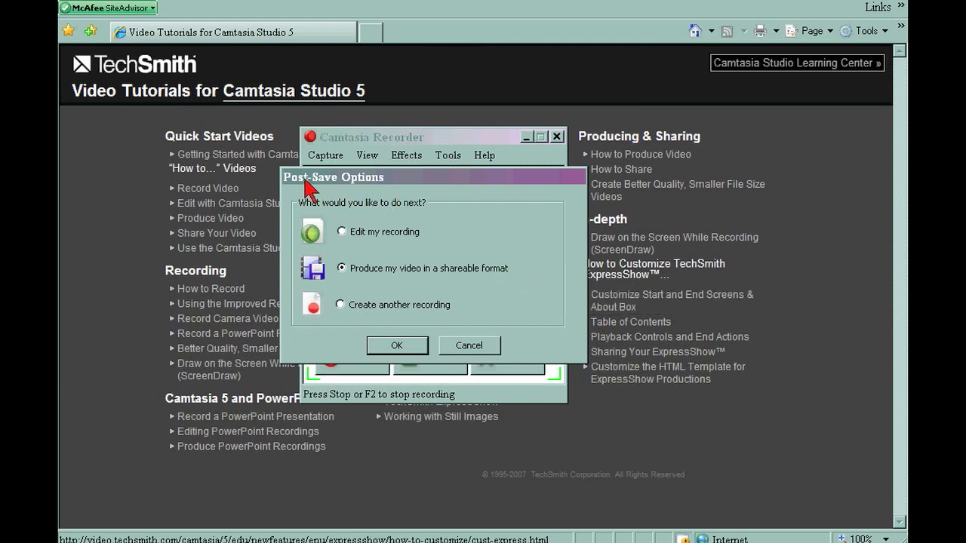
mouse_move(409, 285)
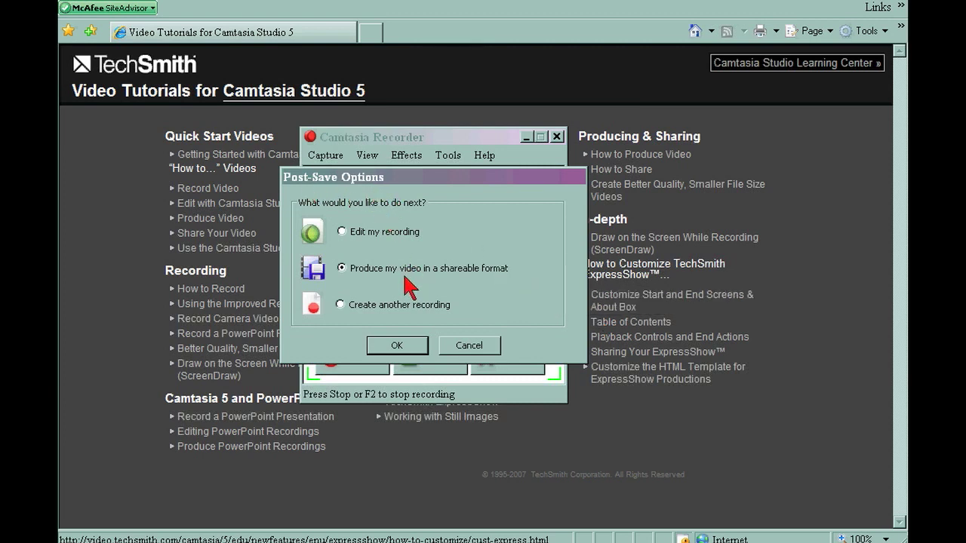
mouse_move(425, 290)
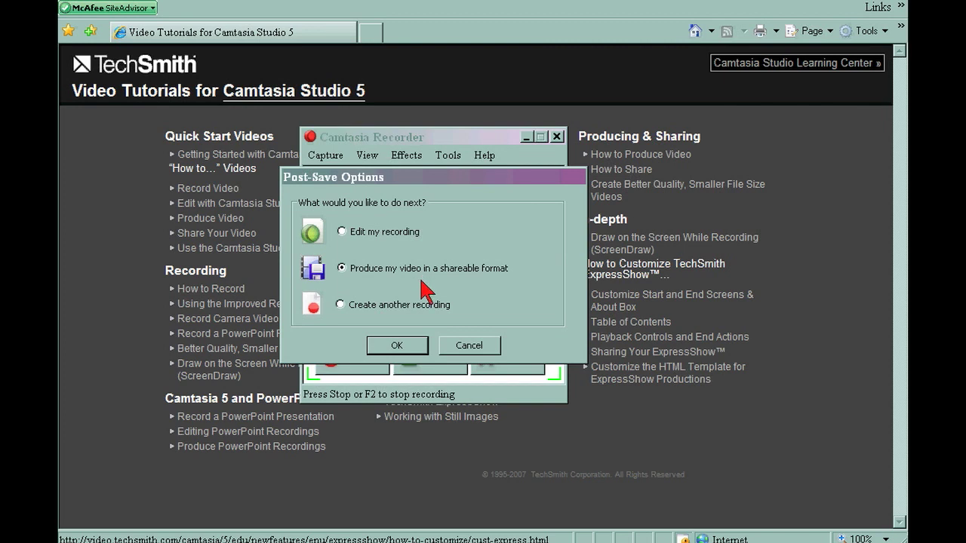
mouse_move(362, 283)
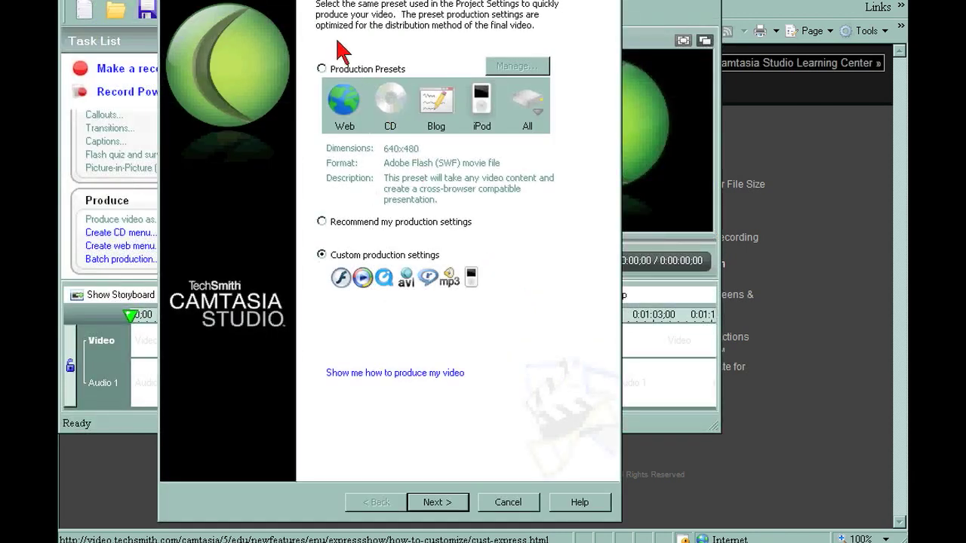
mouse_move(537, 58)
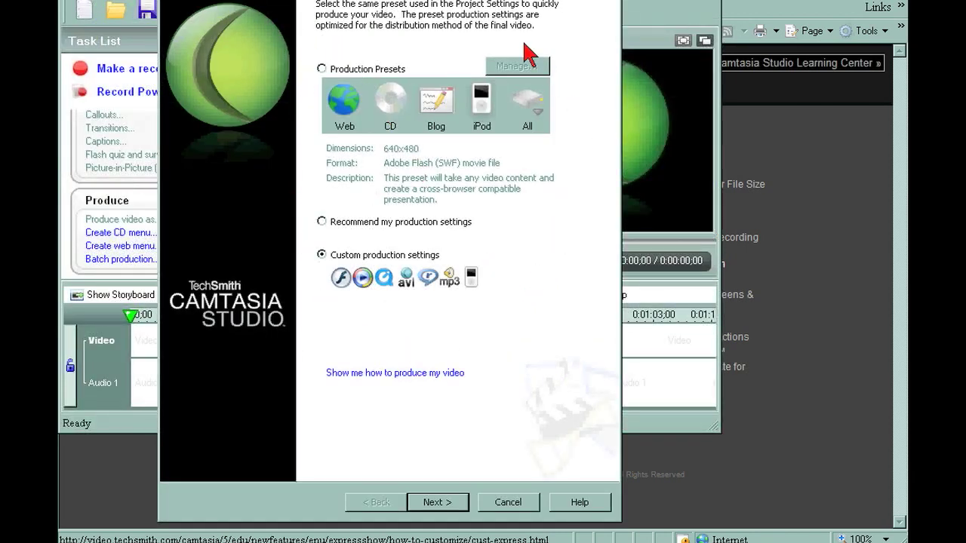
mouse_move(369, 155)
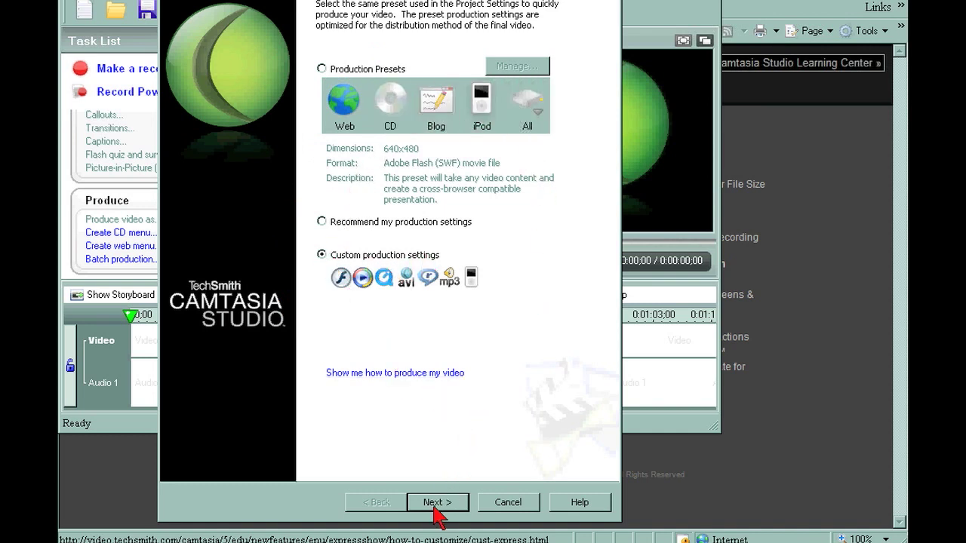
Keep Custom production settings and choose WMV as the output format.
left_click(437, 502)
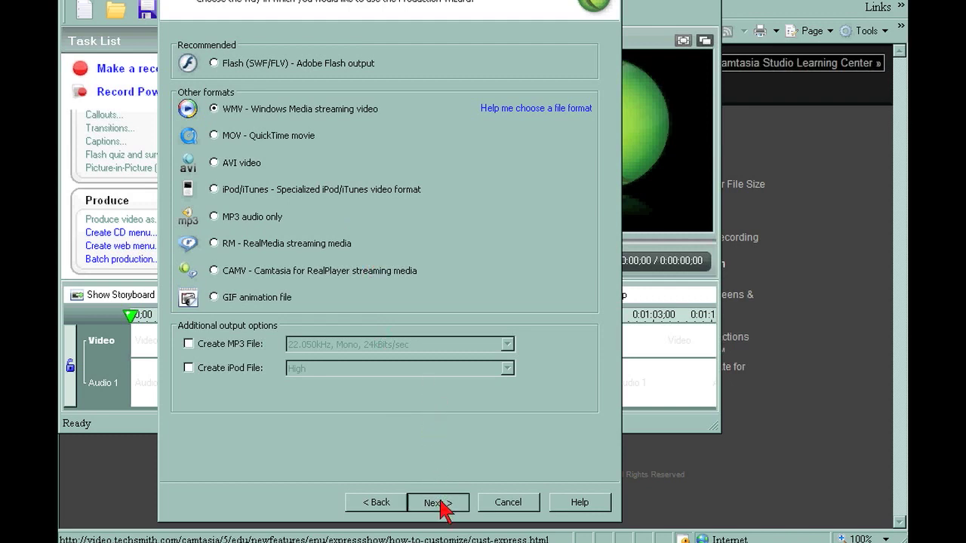
left_click(438, 501)
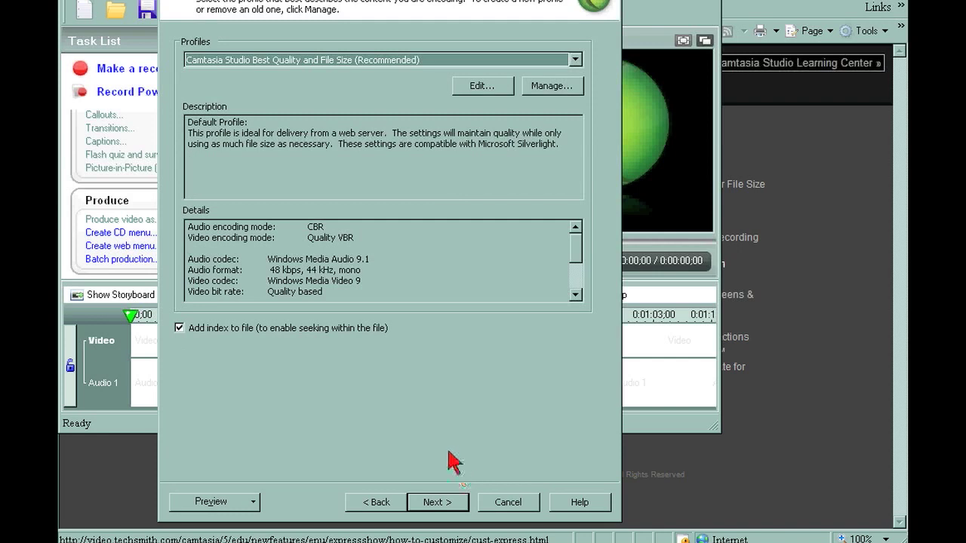
Accept the recommended profile, set the 640x480 preset size, and skip watermark and video info options.
left_click(438, 501)
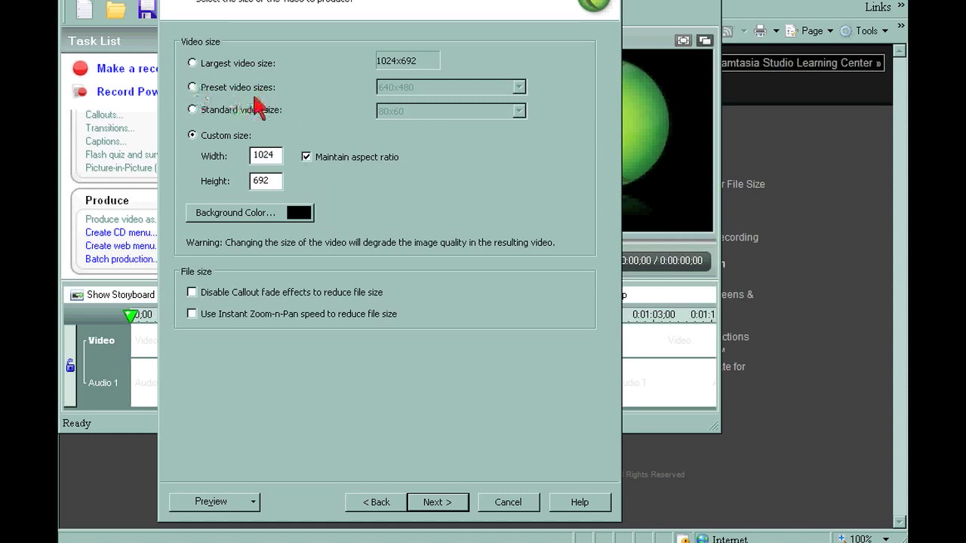
mouse_move(373, 113)
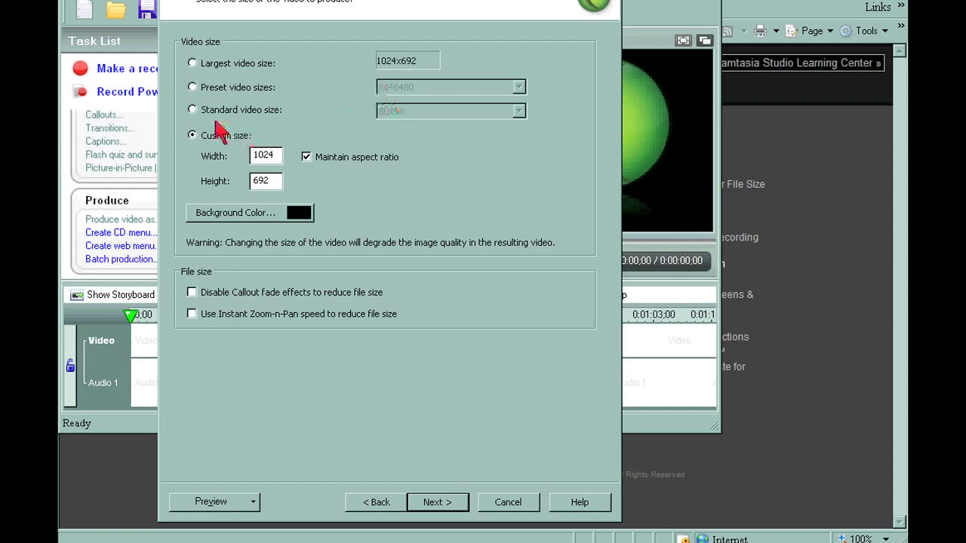
left_click(192, 87)
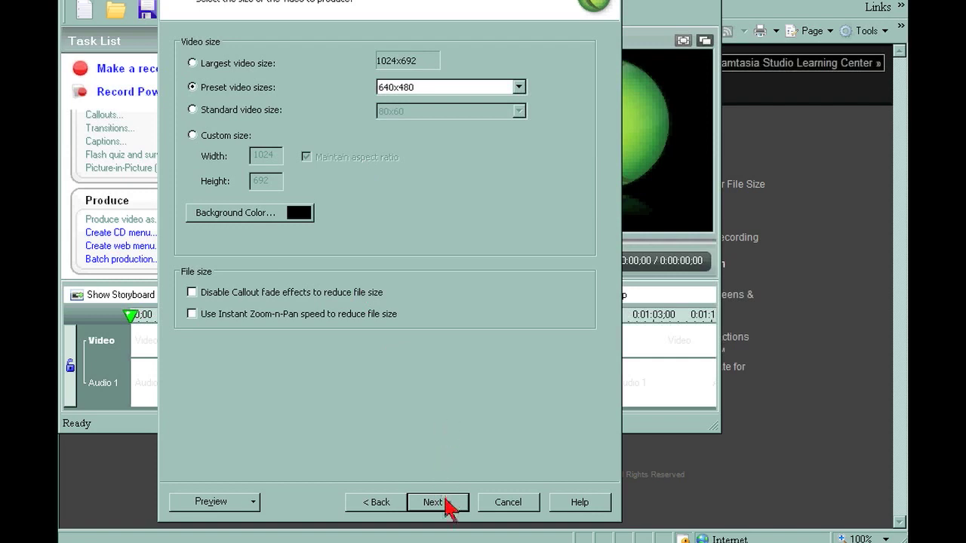
left_click(438, 502)
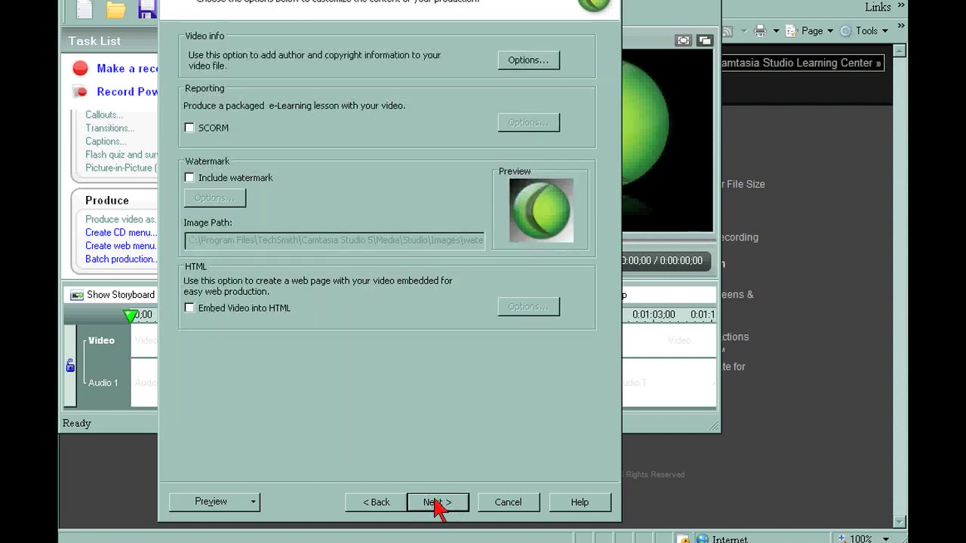
left_click(437, 501)
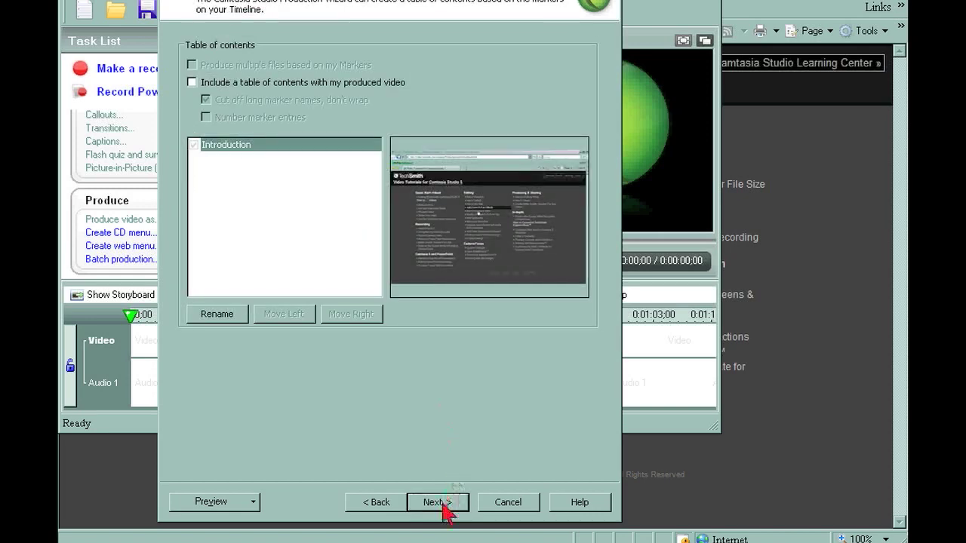
Skip the table of contents and turn off 'Play video after production' for youtube vid 2.
left_click(437, 502)
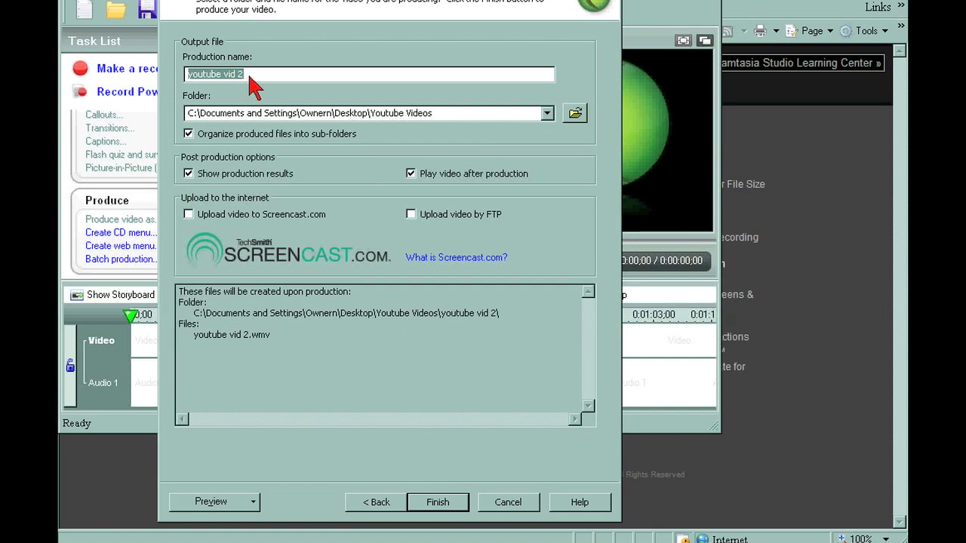
mouse_move(197, 113)
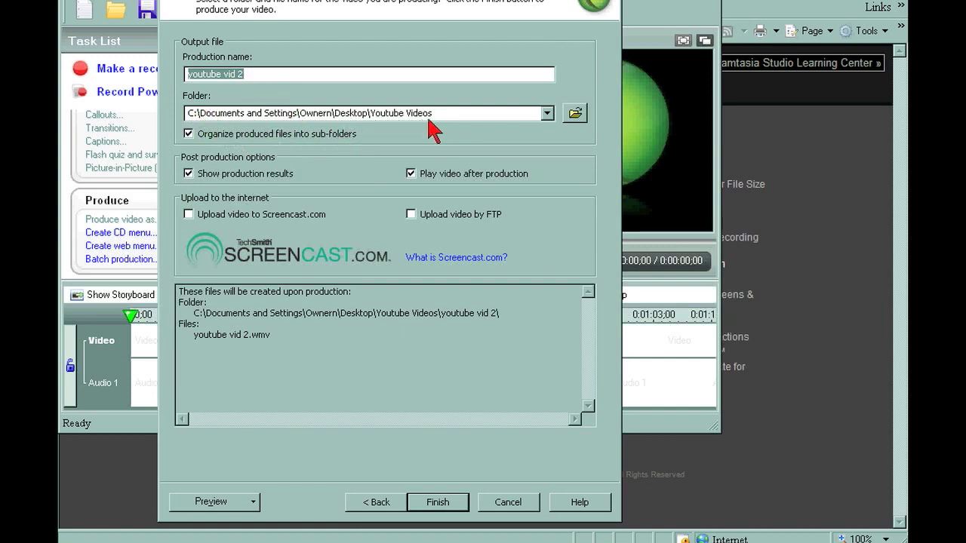
mouse_move(316, 182)
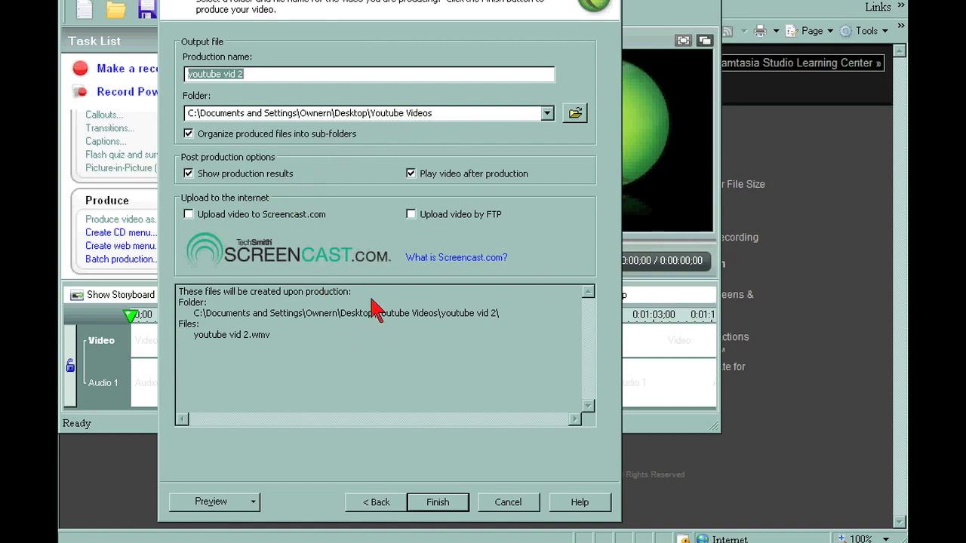
mouse_move(410, 209)
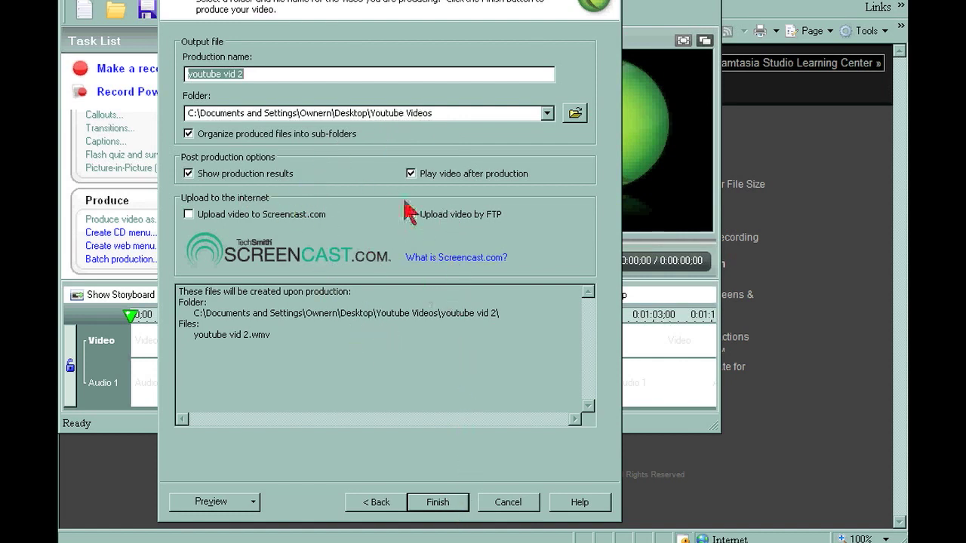
left_click(411, 173)
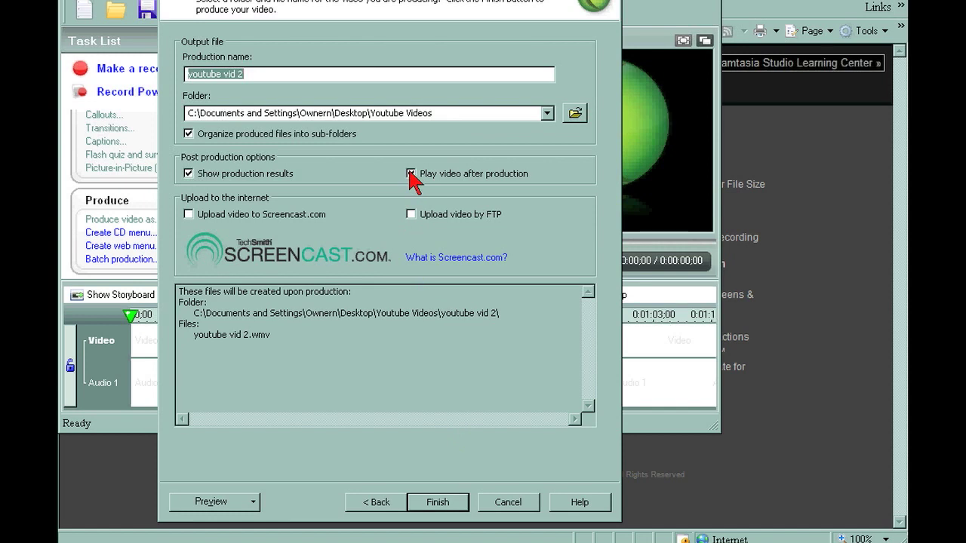
left_click(409, 173)
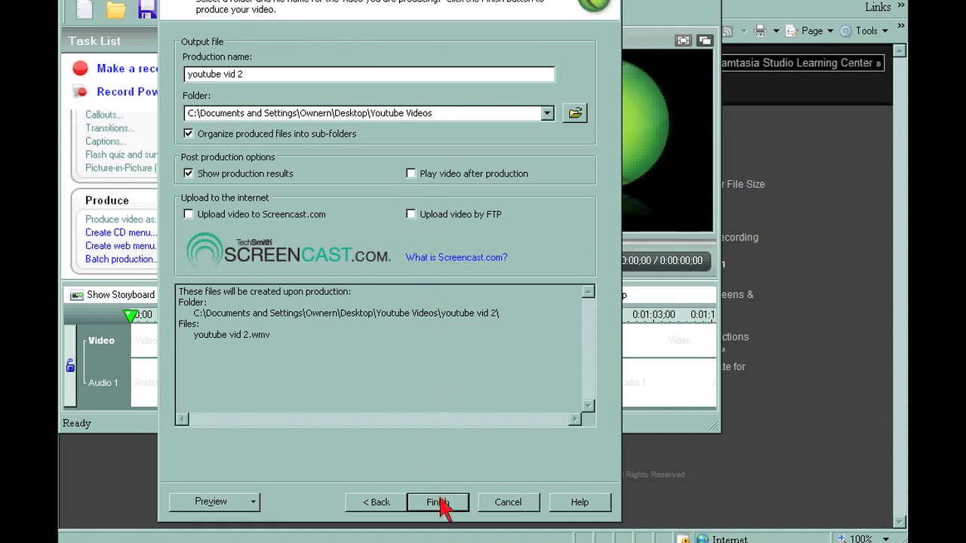
Render youtube vid 2, then close Camtasia Studio and the Recorder window.
left_click(440, 502)
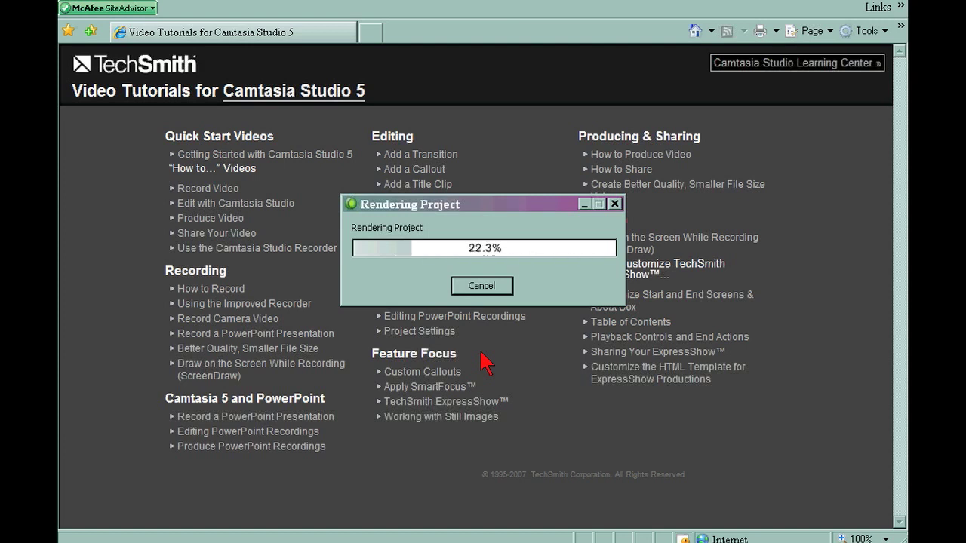
mouse_move(555, 292)
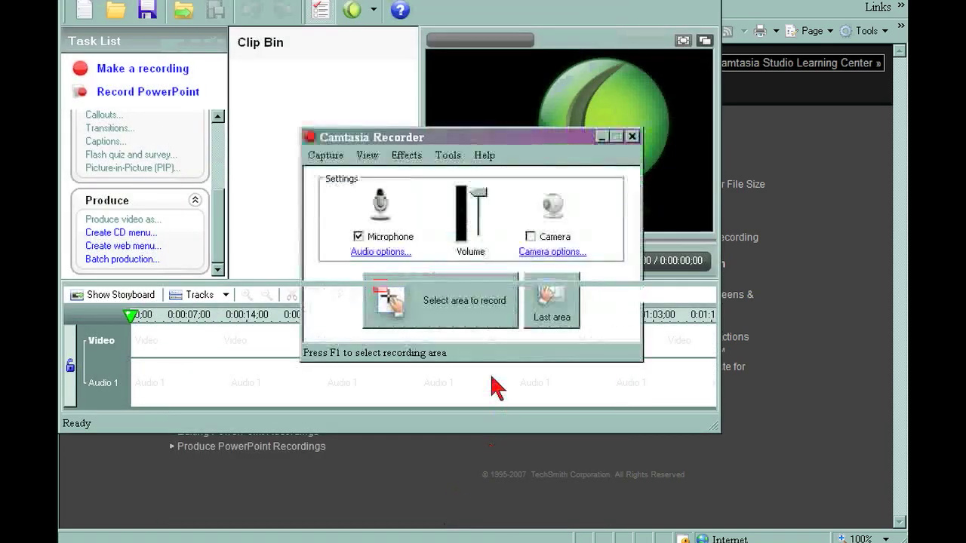
left_click(632, 137)
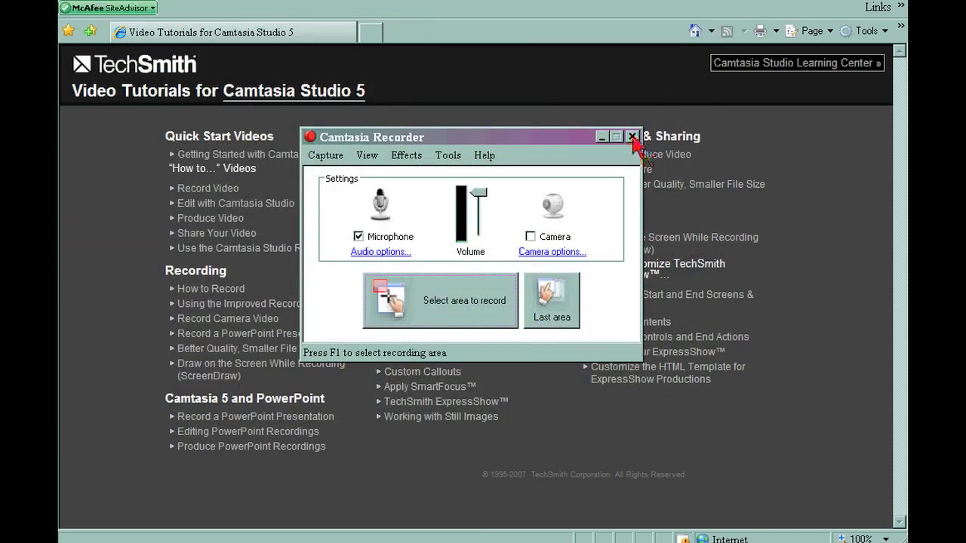
left_click(629, 136)
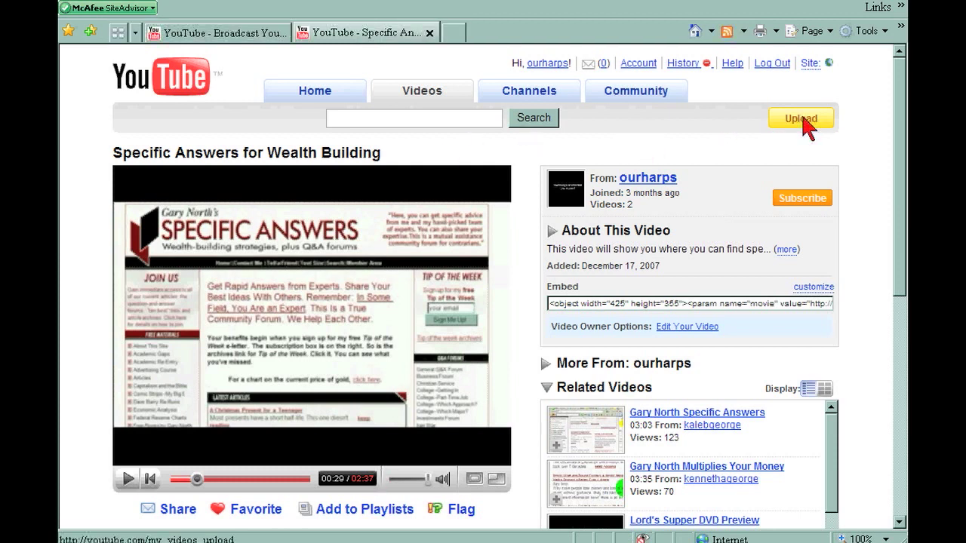
mouse_move(753, 98)
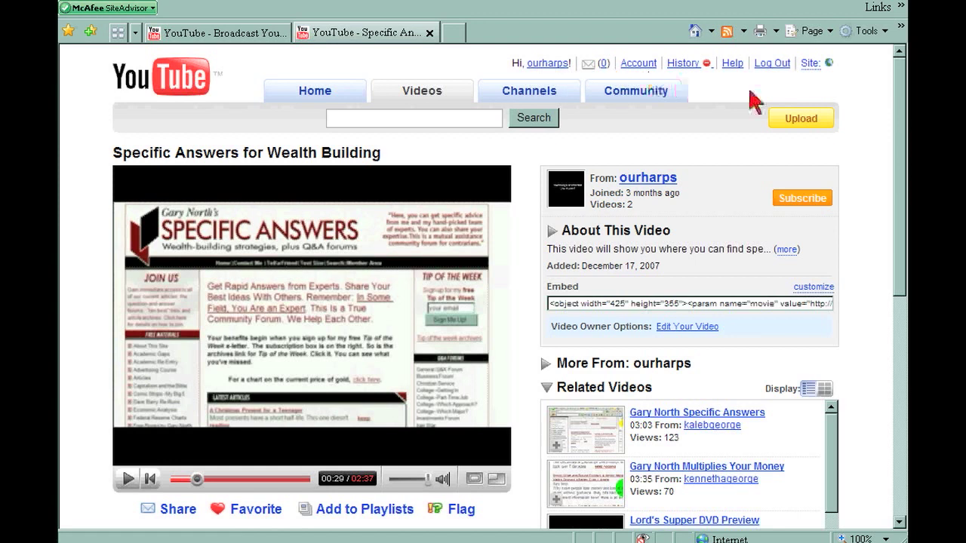
mouse_move(449, 215)
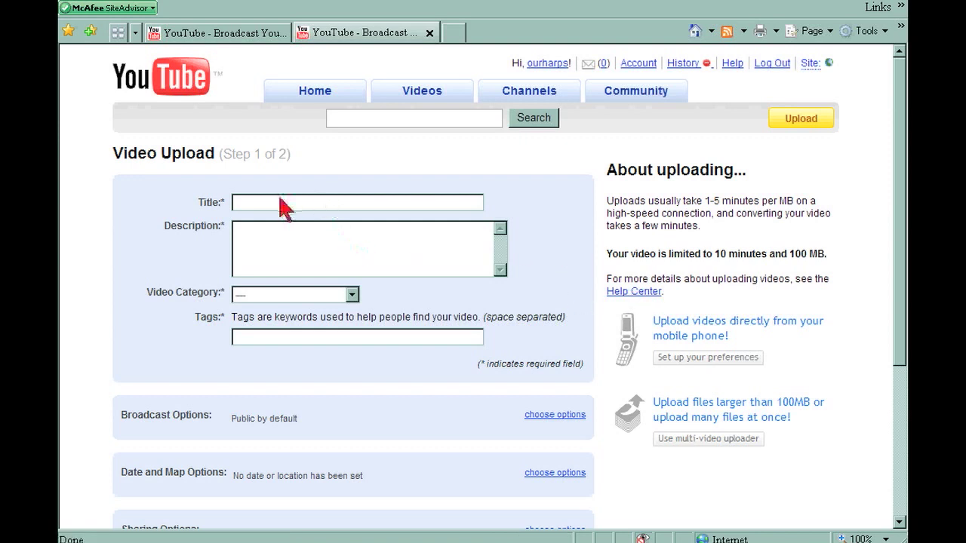
mouse_move(309, 245)
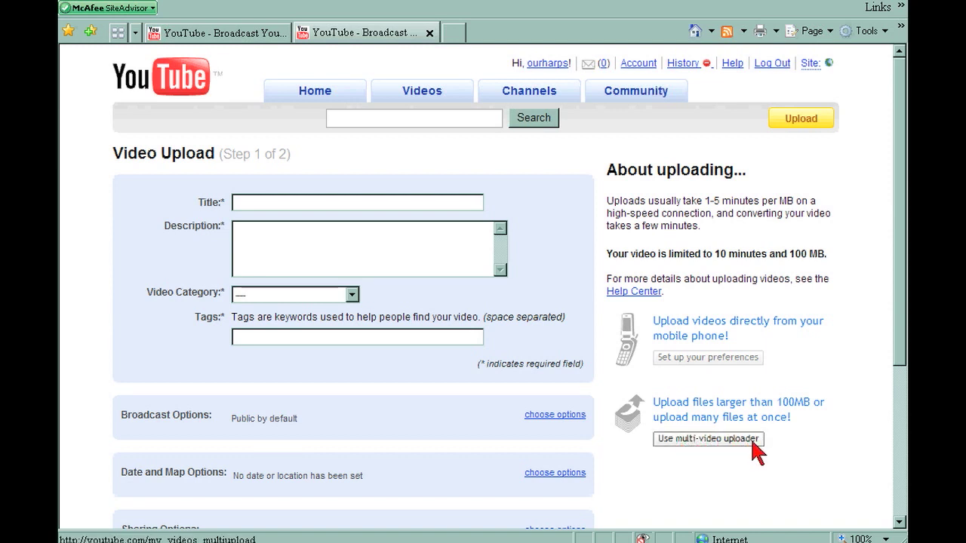
mouse_move(462, 255)
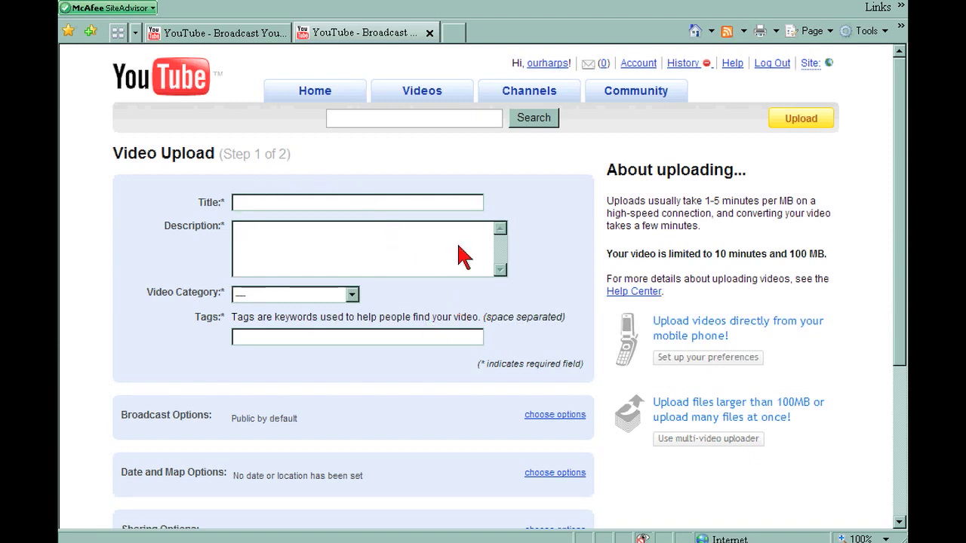
mouse_move(516, 270)
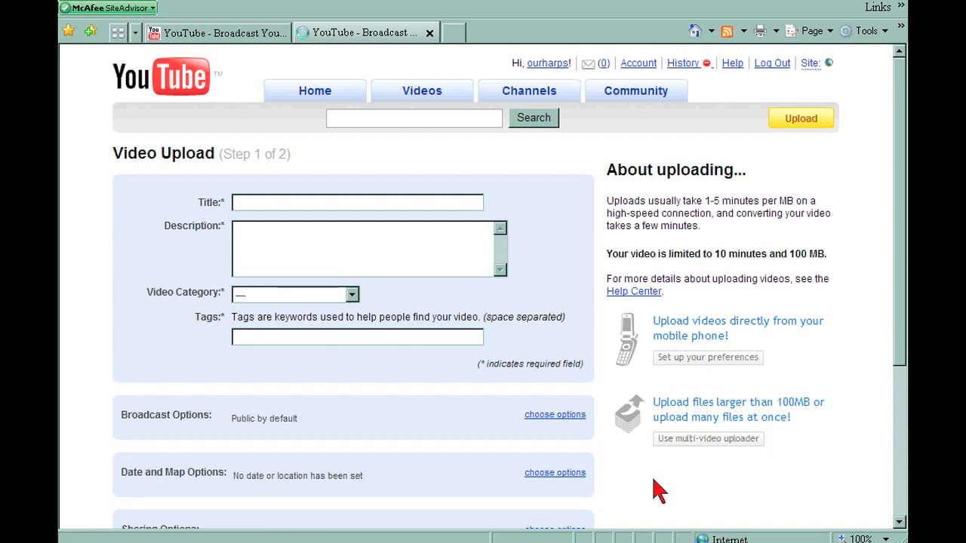
Switch to the multi-video uploader and add youtube vid 2 from Desktop > Youtube Videos to the list.
left_click(709, 439)
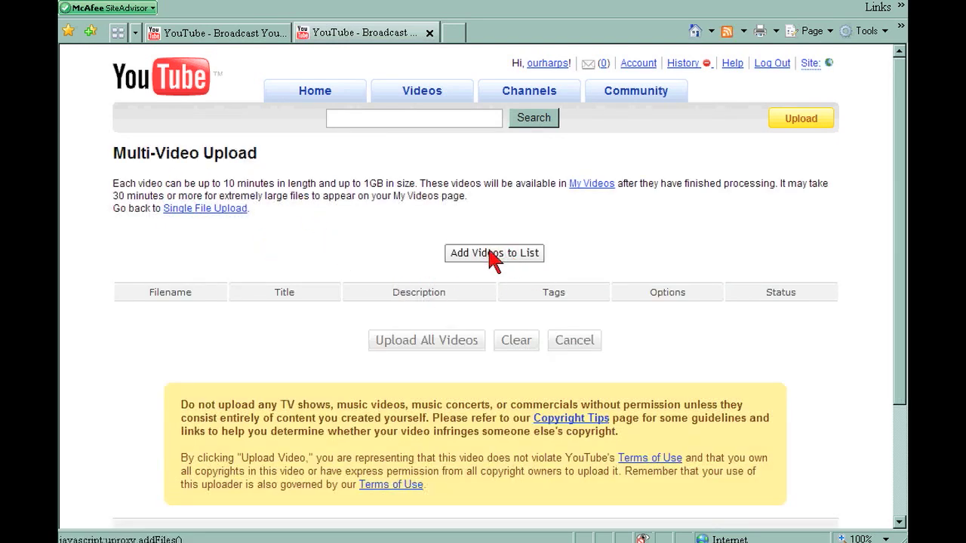
left_click(494, 253)
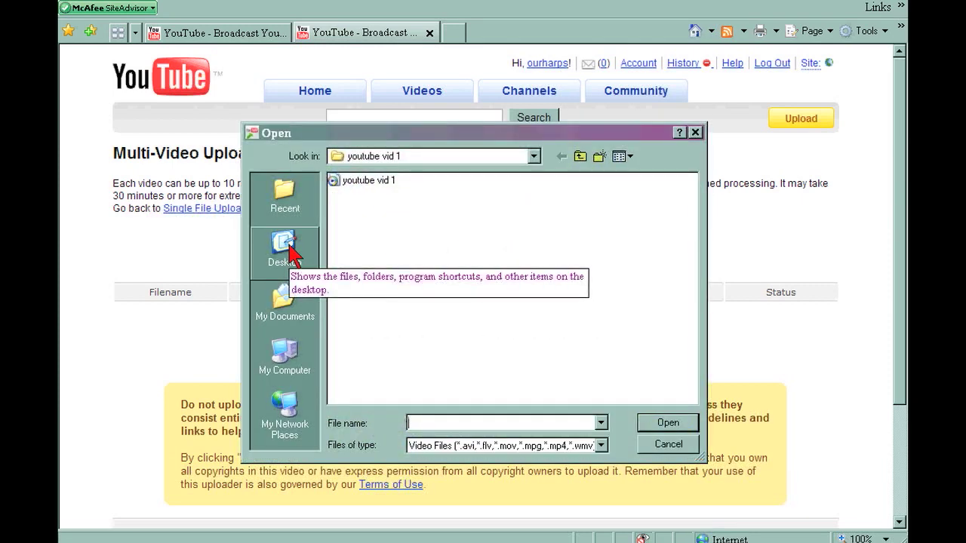
left_click(285, 245)
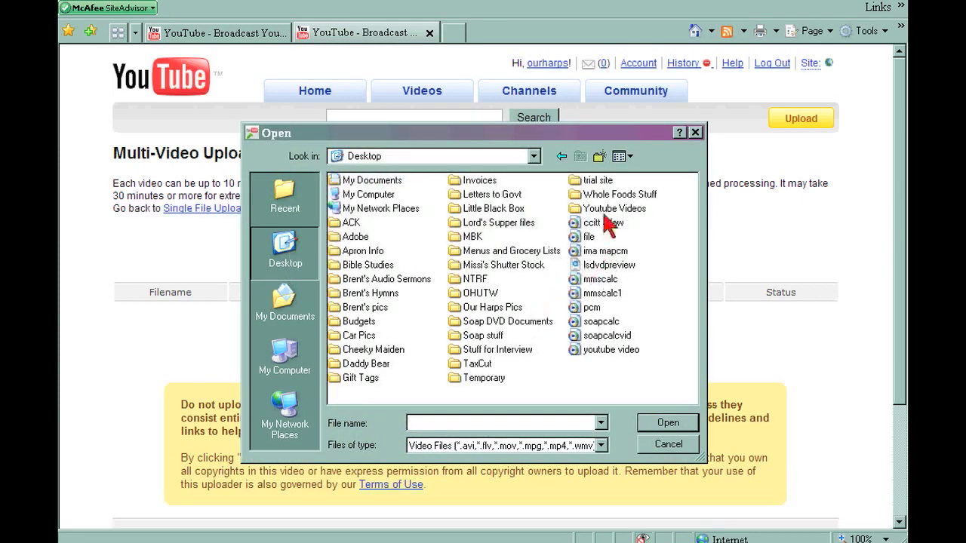
double_click(613, 208)
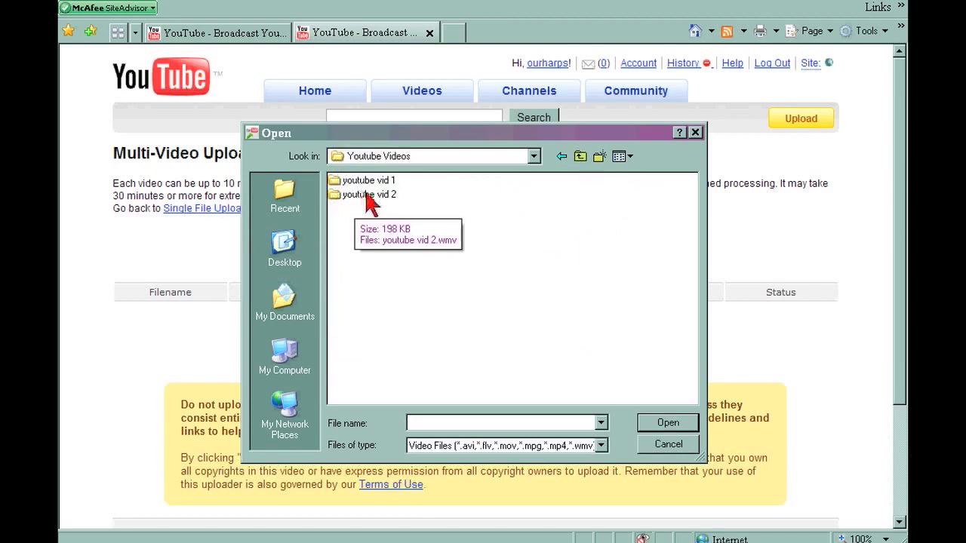
double_click(368, 194)
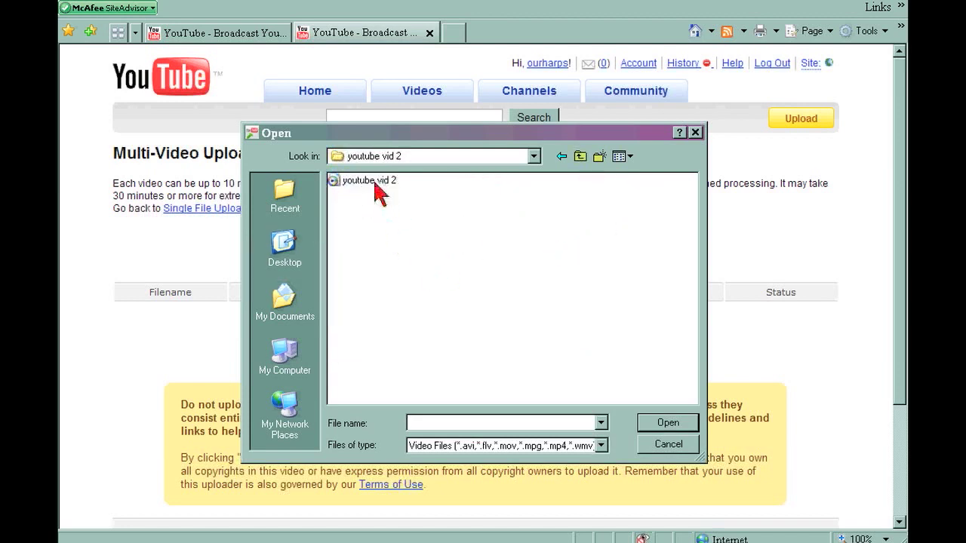
left_click(668, 443)
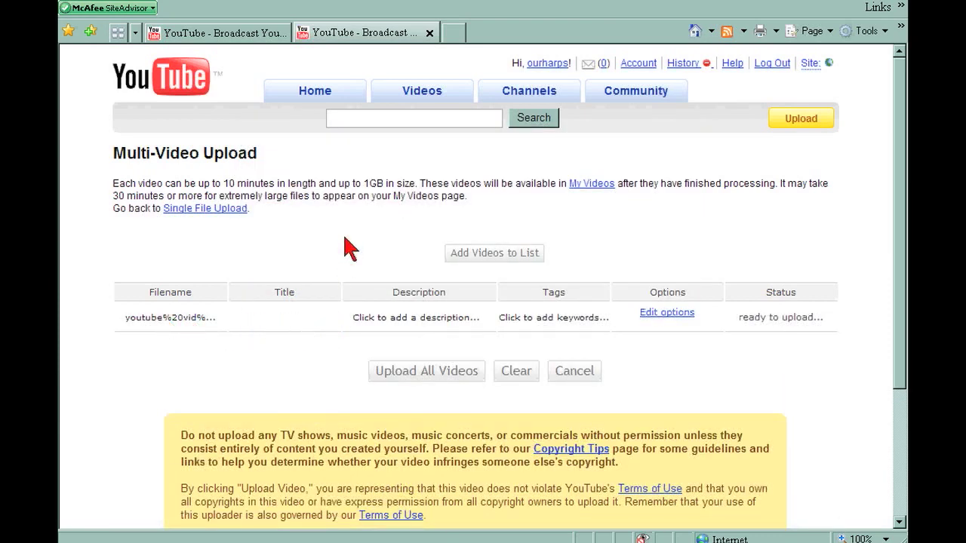
Enter the title 'How to youtube vid' and tags 'outube vid' for the queued video.
type("How to youtube vid")
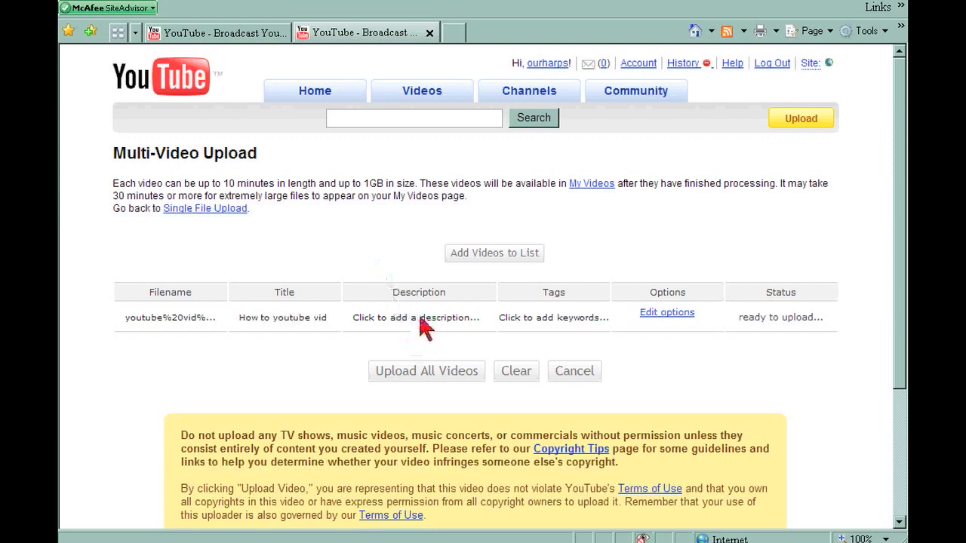
left_click(428, 317)
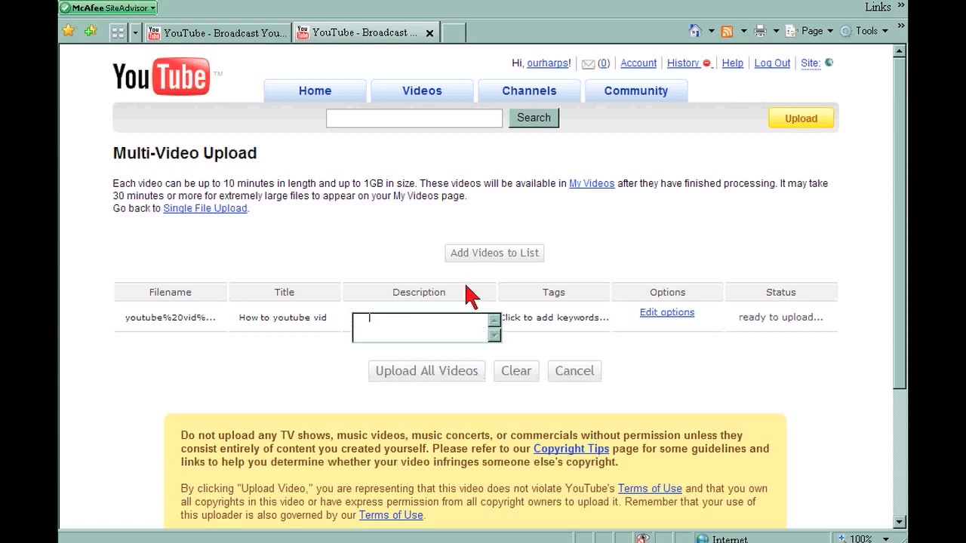
mouse_move(596, 381)
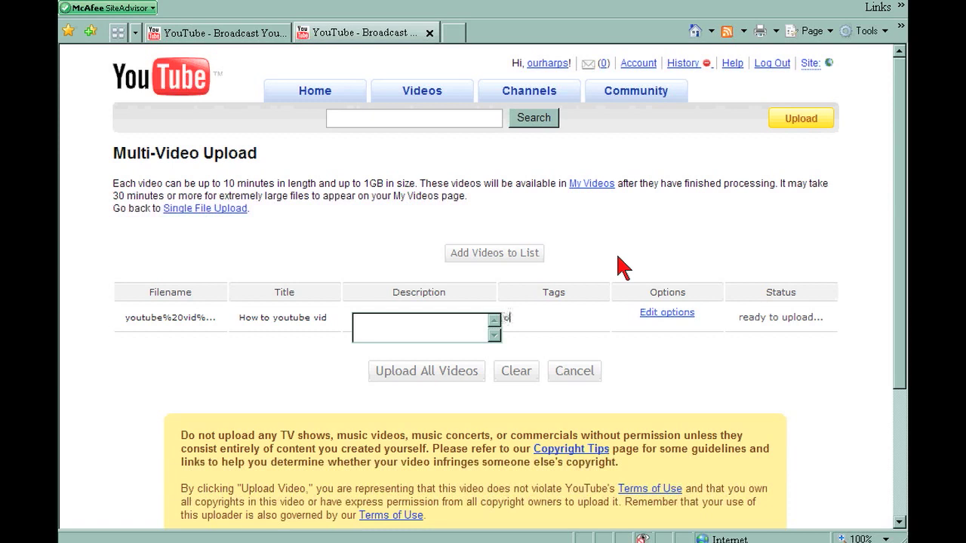
type("outube vid")
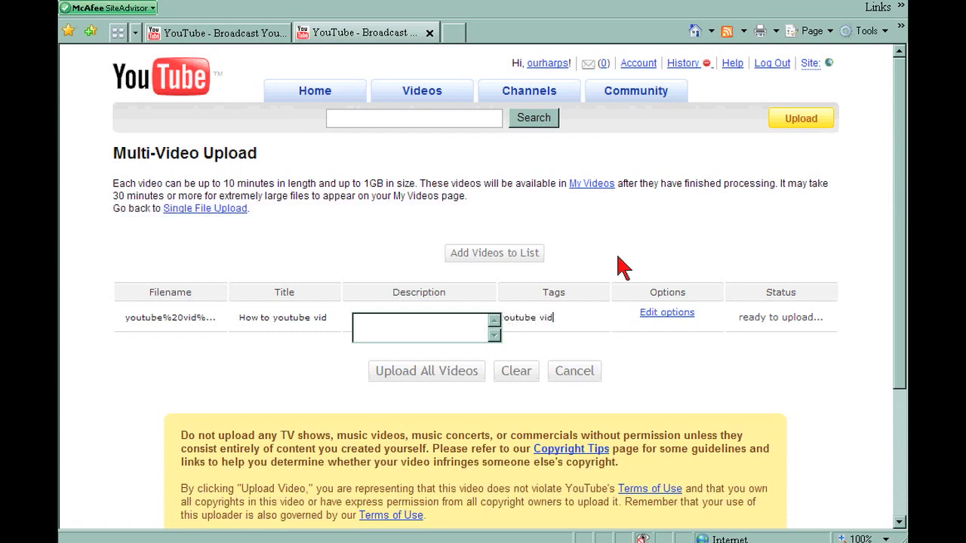
mouse_move(705, 274)
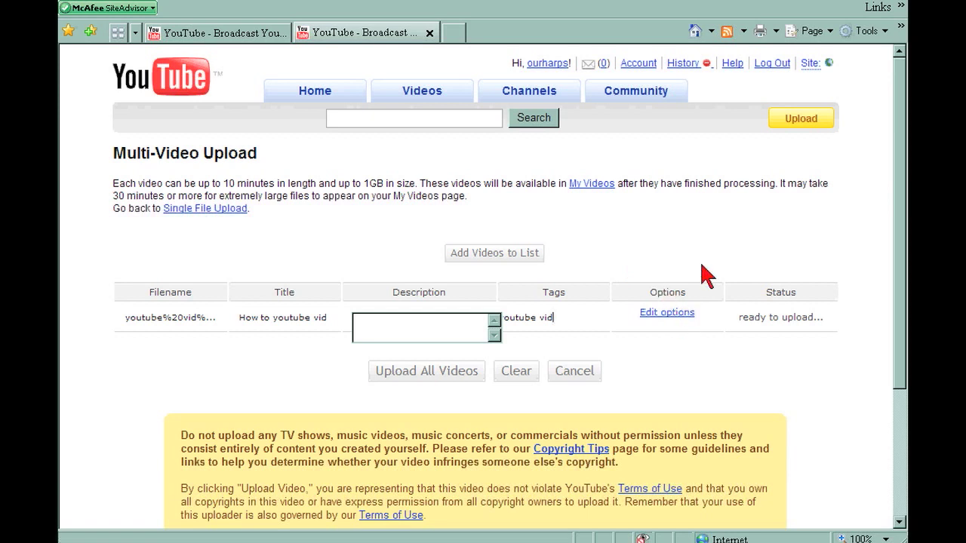
mouse_move(628, 302)
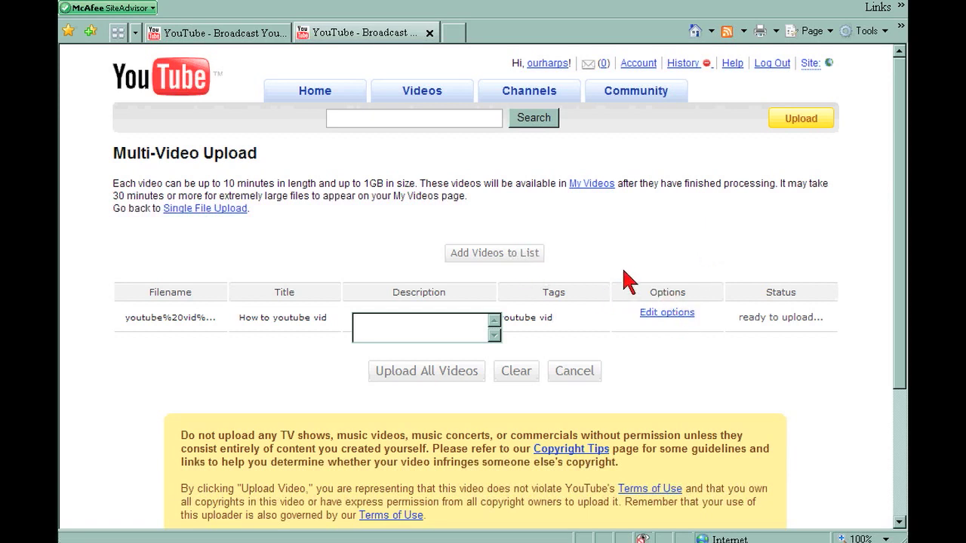
left_click(550, 317)
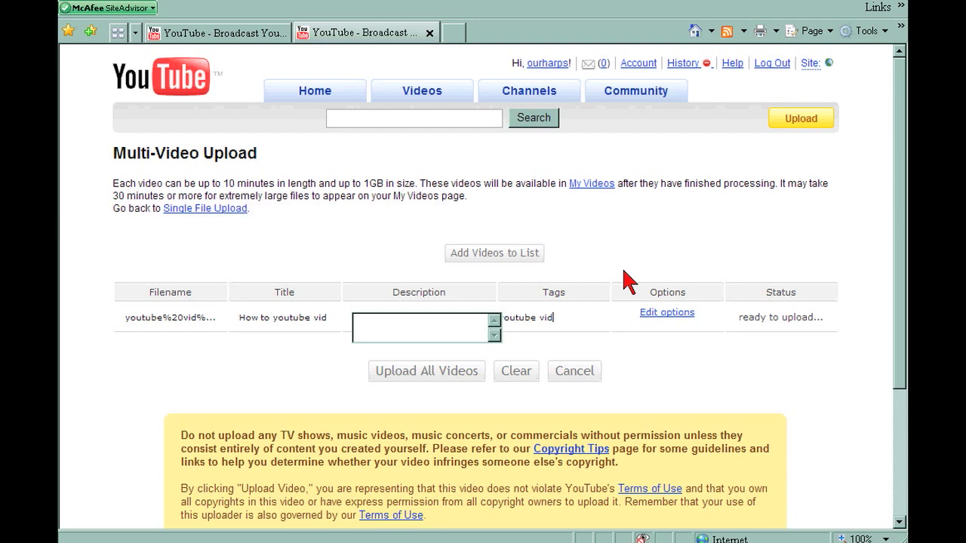
mouse_move(608, 283)
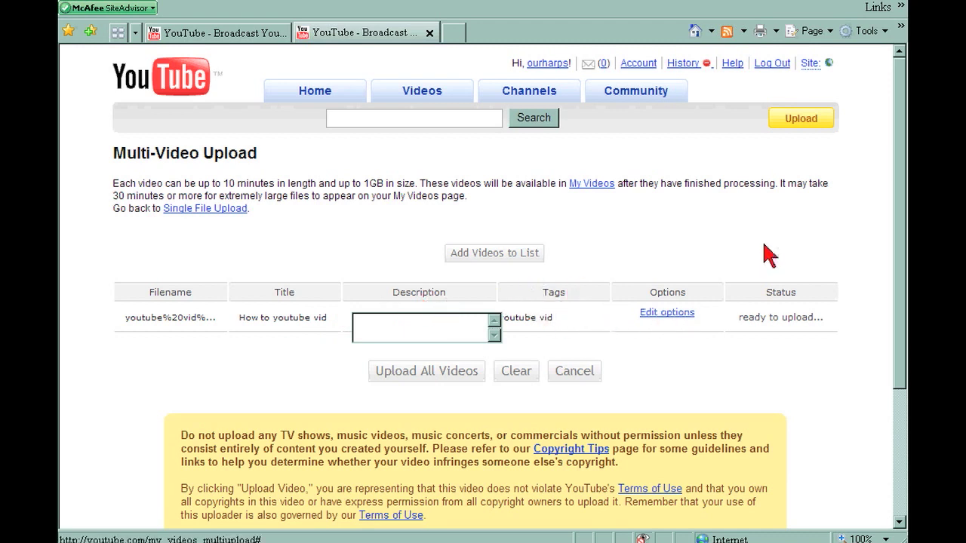
mouse_move(707, 334)
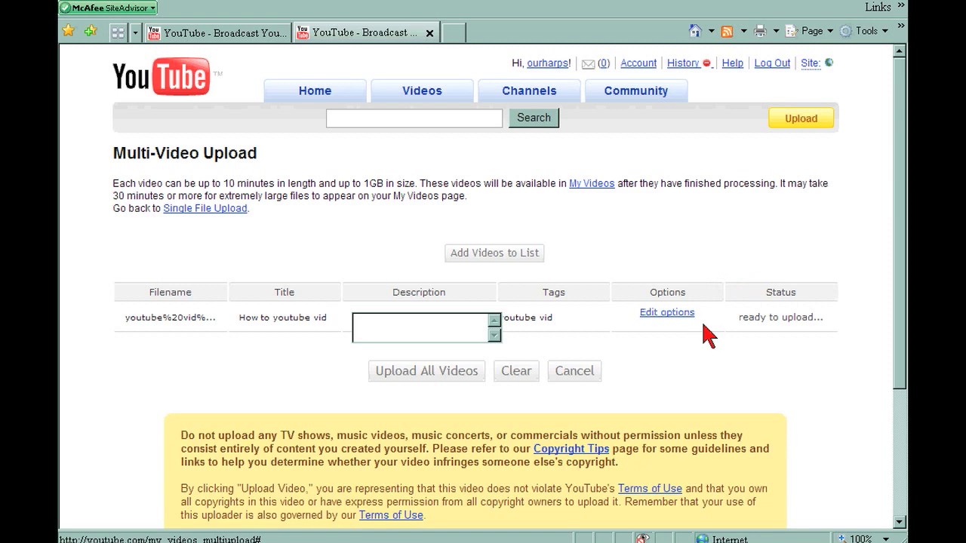
mouse_move(691, 366)
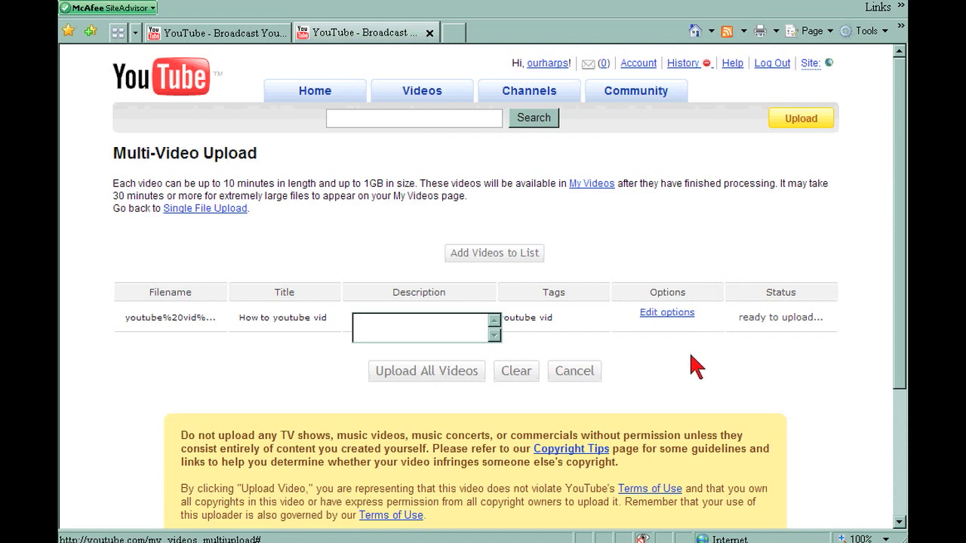
mouse_move(666, 312)
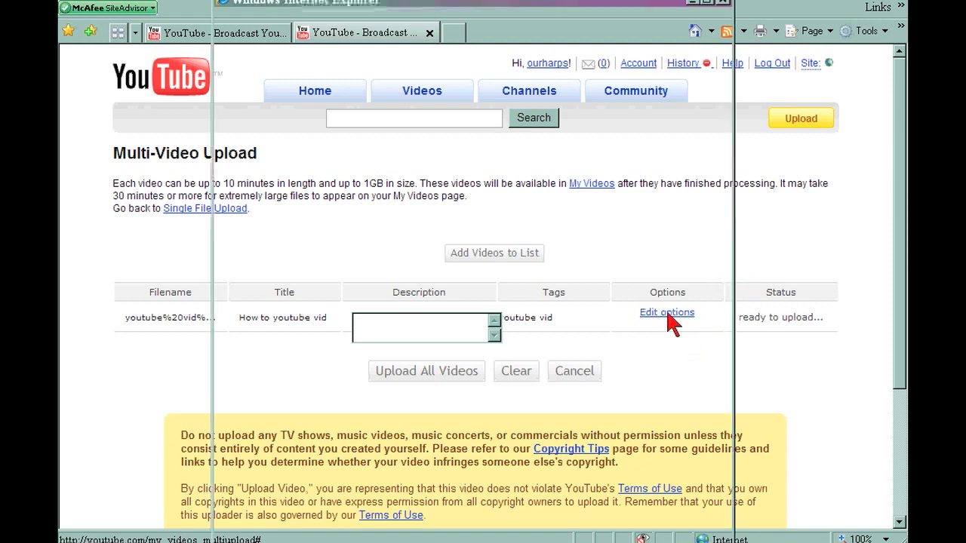
Set the video's category to Howto & Style and save its options with broadcast kept Private.
left_click(666, 312)
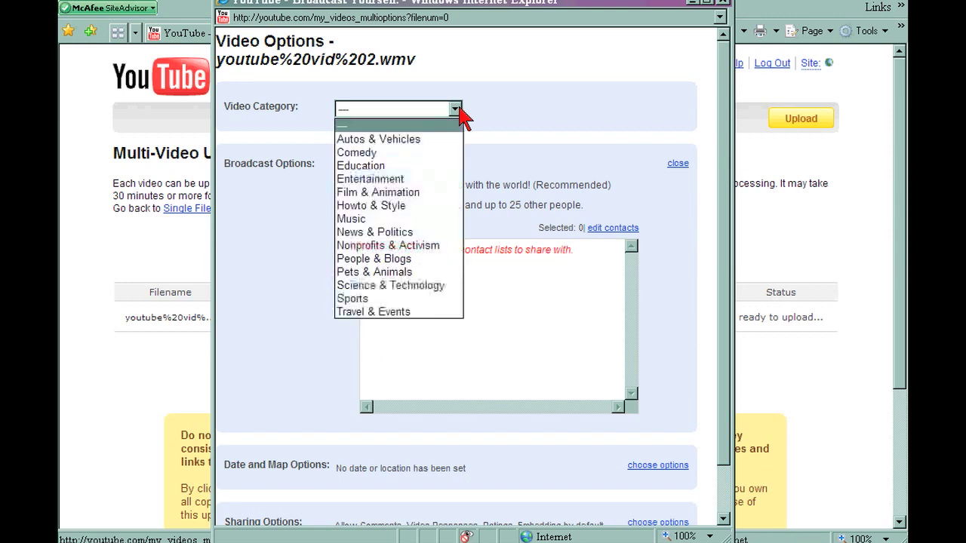
left_click(371, 205)
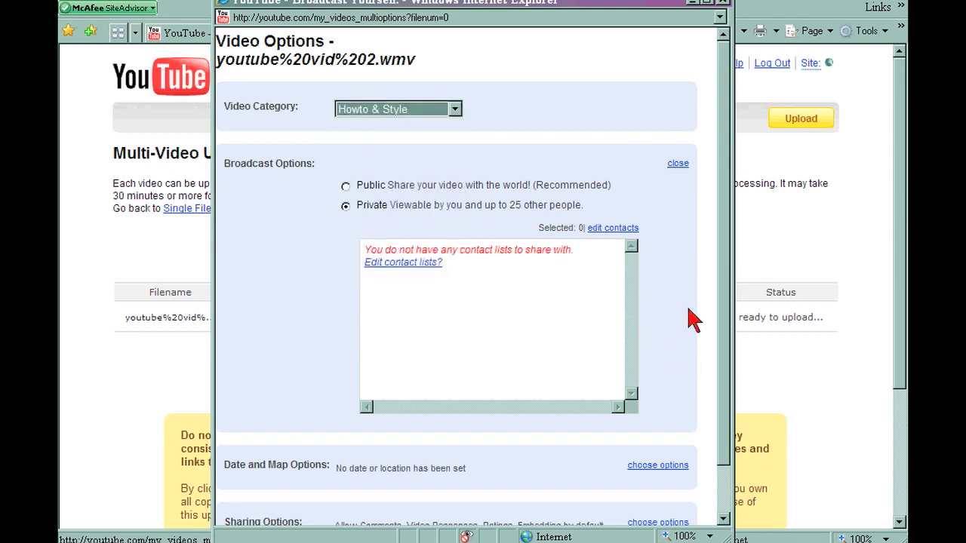
scroll("down", 3)
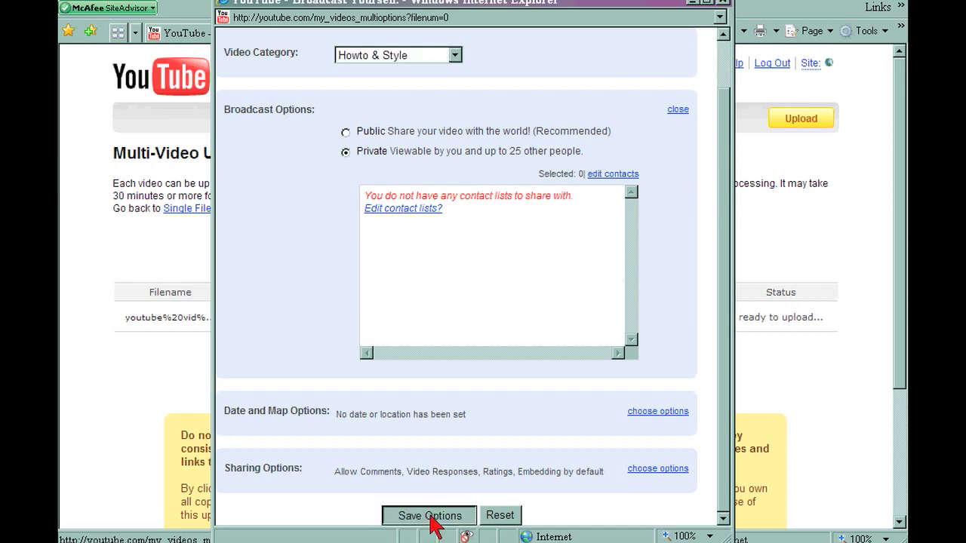
left_click(429, 515)
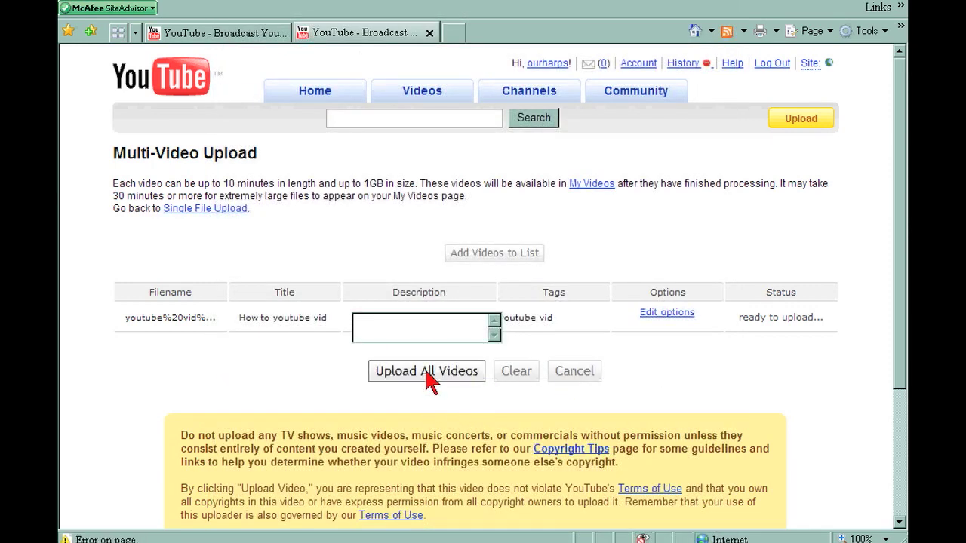
Start uploading the queued 'How to youtube vid' video with Upload All Videos.
left_click(427, 371)
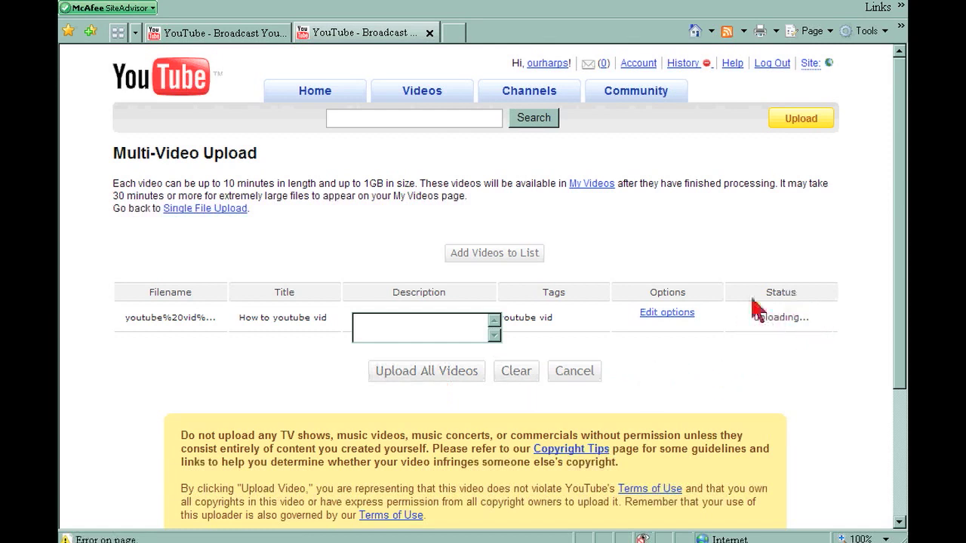
mouse_move(746, 339)
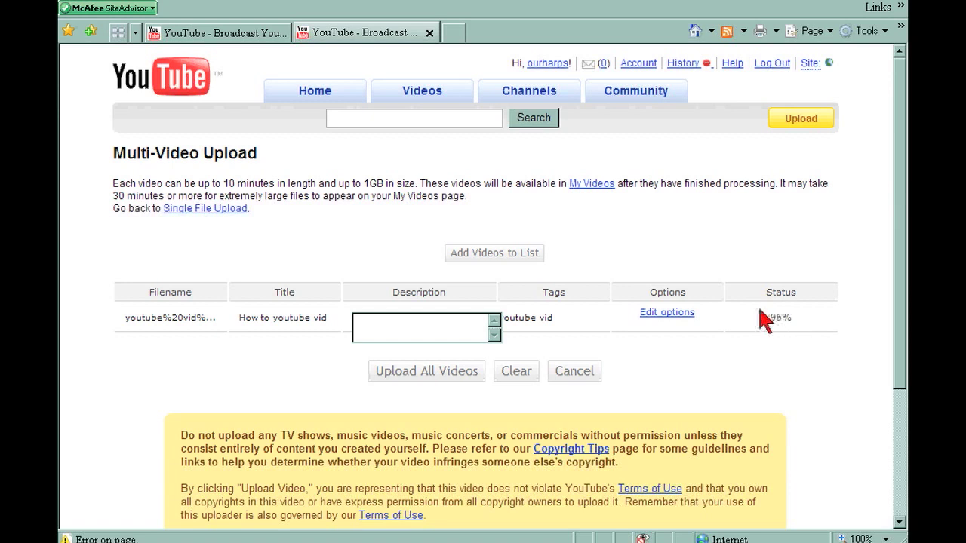
mouse_move(809, 349)
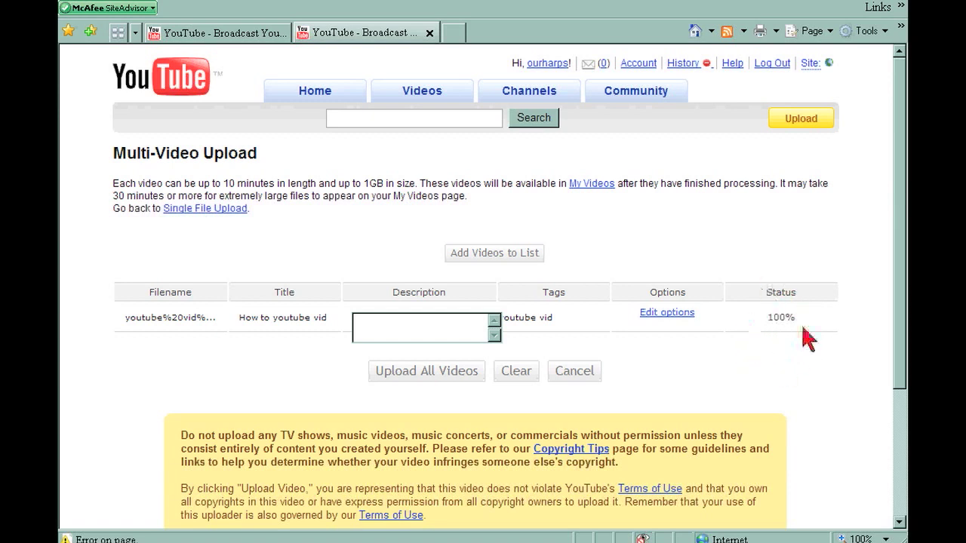
mouse_move(758, 319)
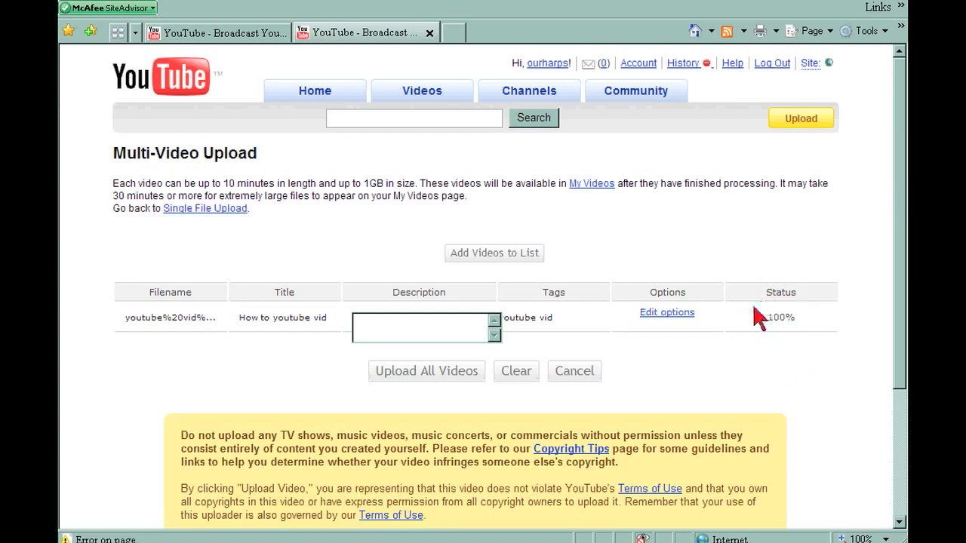
mouse_move(818, 296)
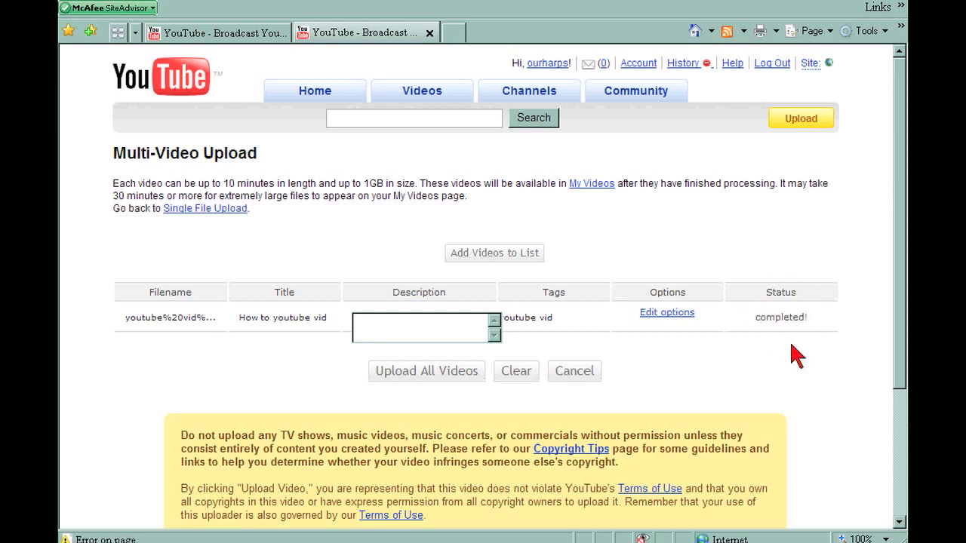
mouse_move(796, 315)
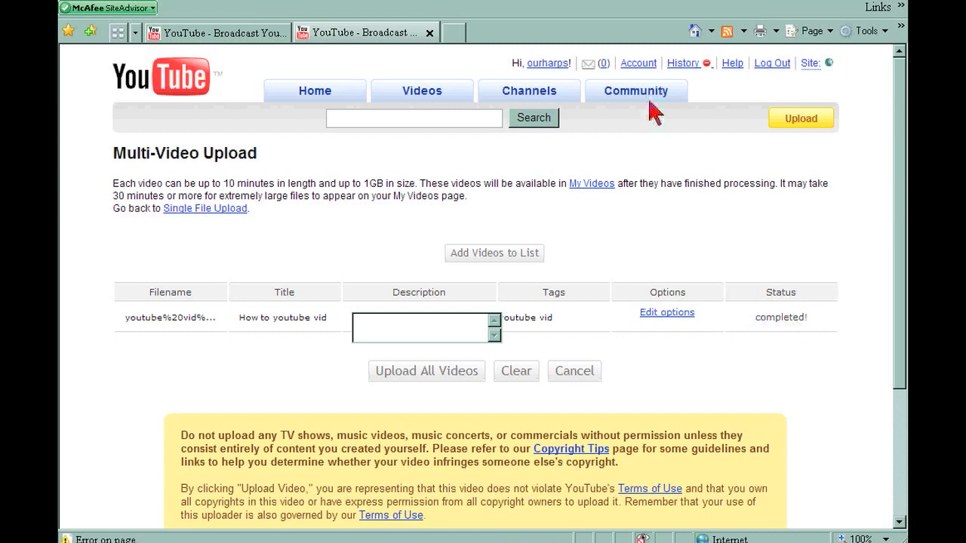
mouse_move(636, 64)
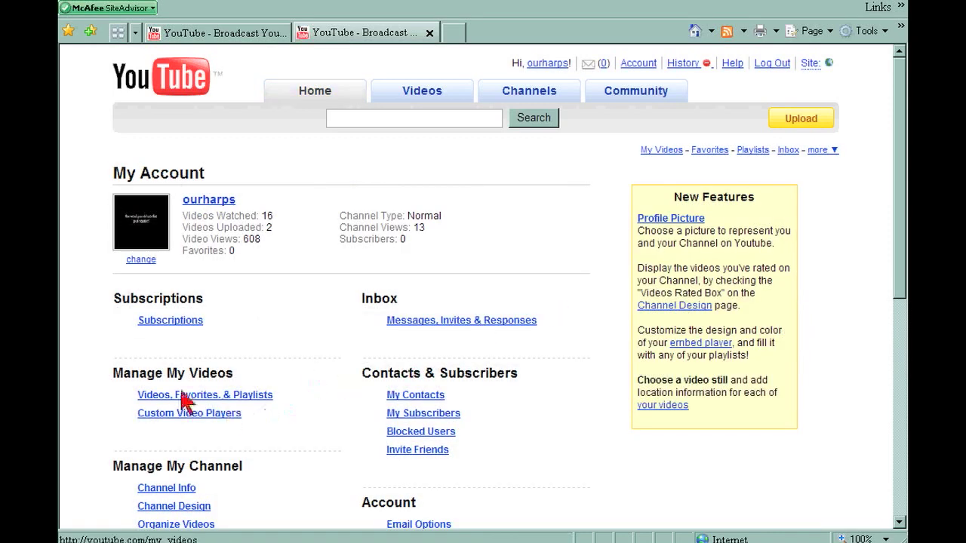
mouse_move(245, 408)
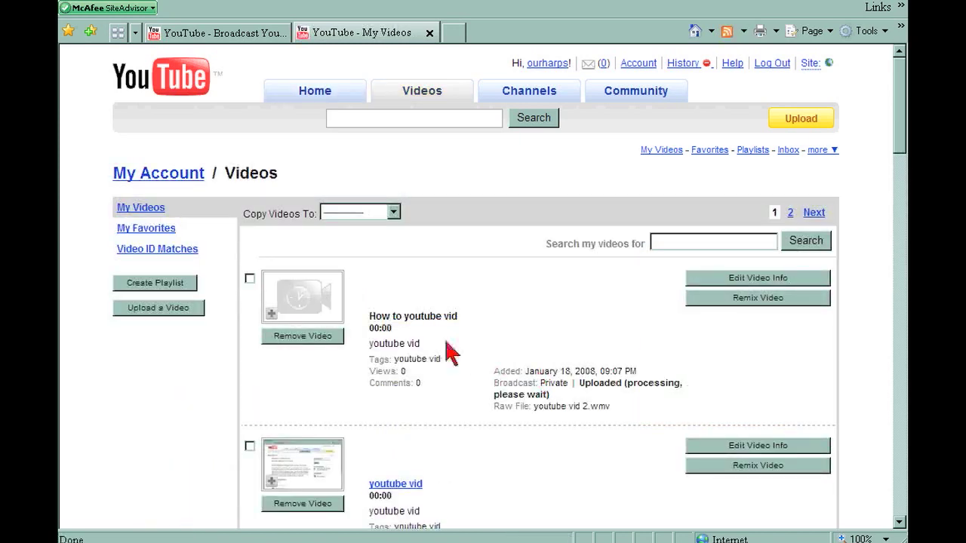
View My Videos where 'How to youtube vid' is listed Private, Live, 00:10 long.
scroll("down", 3)
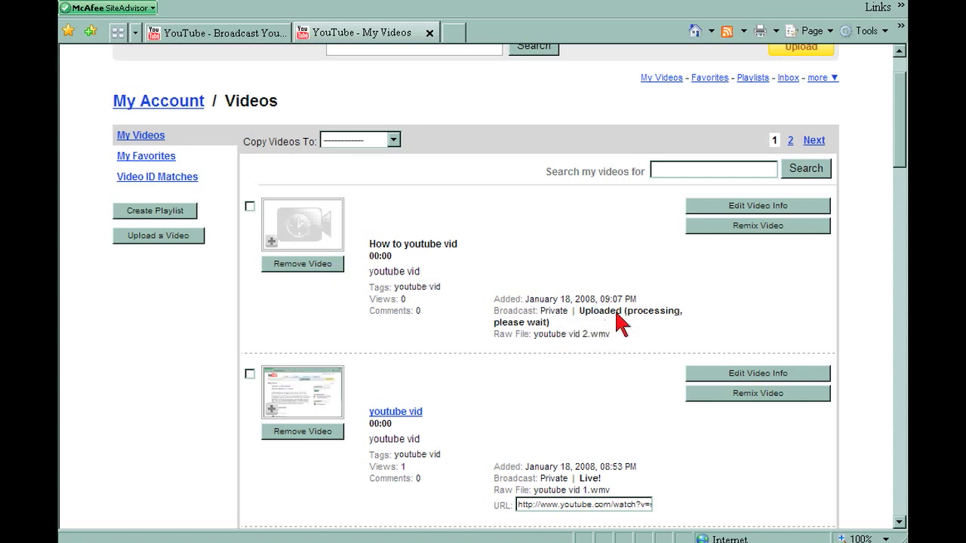
mouse_move(543, 344)
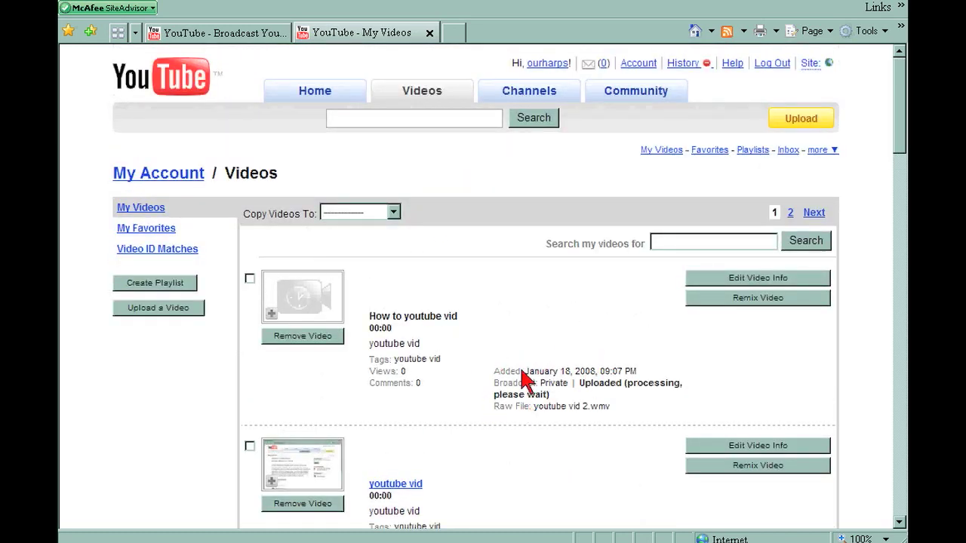
mouse_move(594, 360)
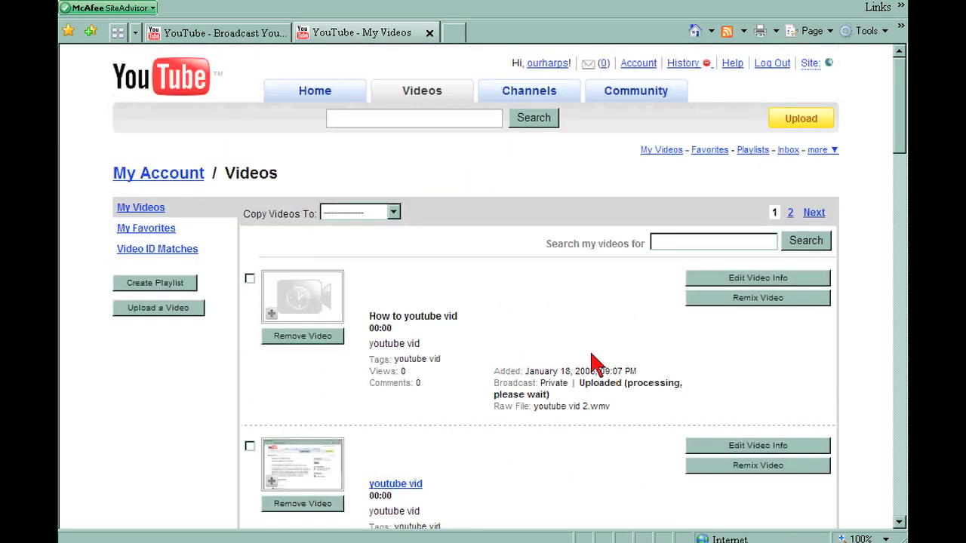
scroll("down", 3)
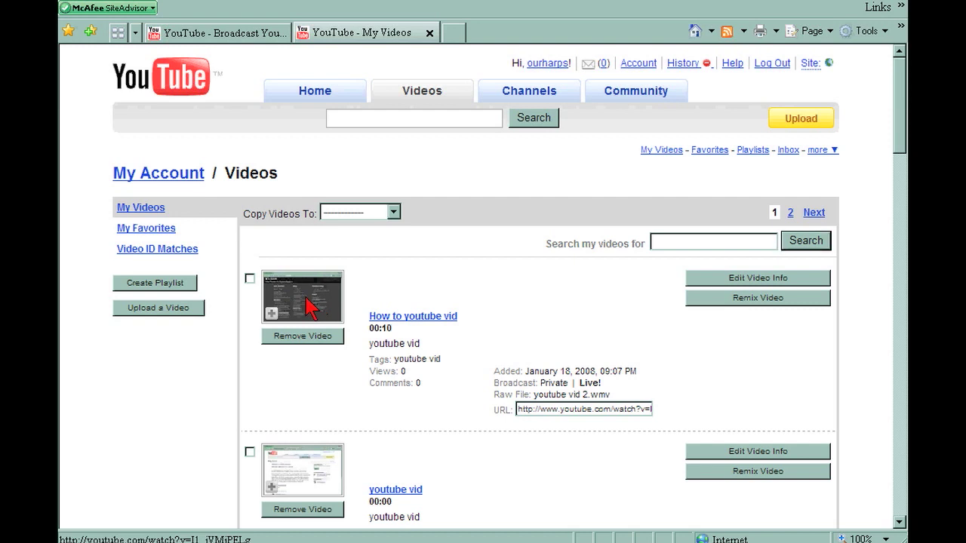
mouse_move(596, 328)
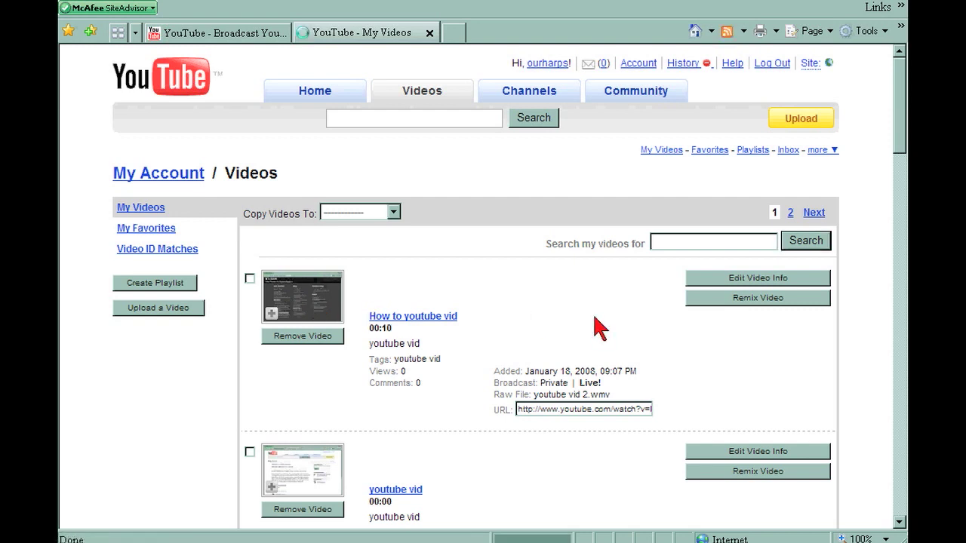
left_click(413, 316)
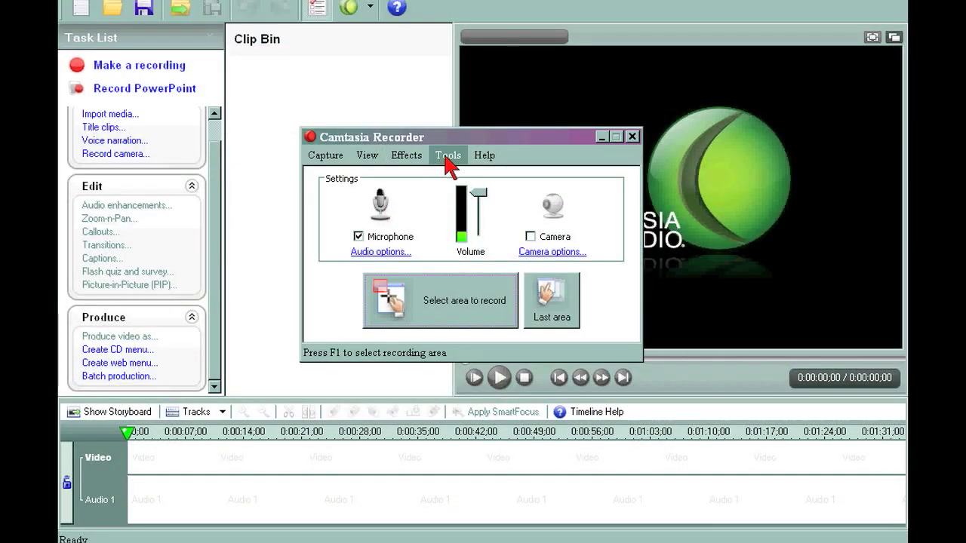
Bring up Camtasia Recorder's Options dialog from the Tools menu.
left_click(447, 154)
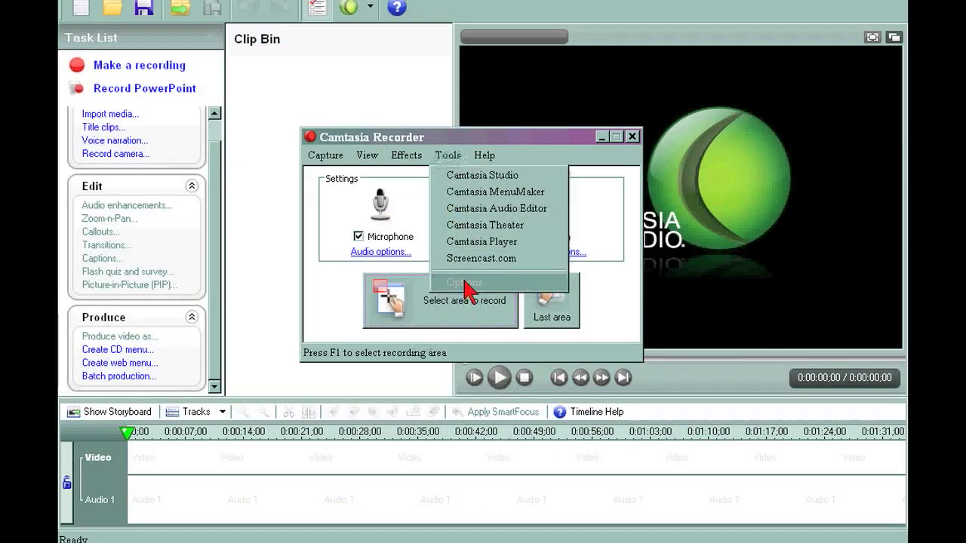
left_click(464, 282)
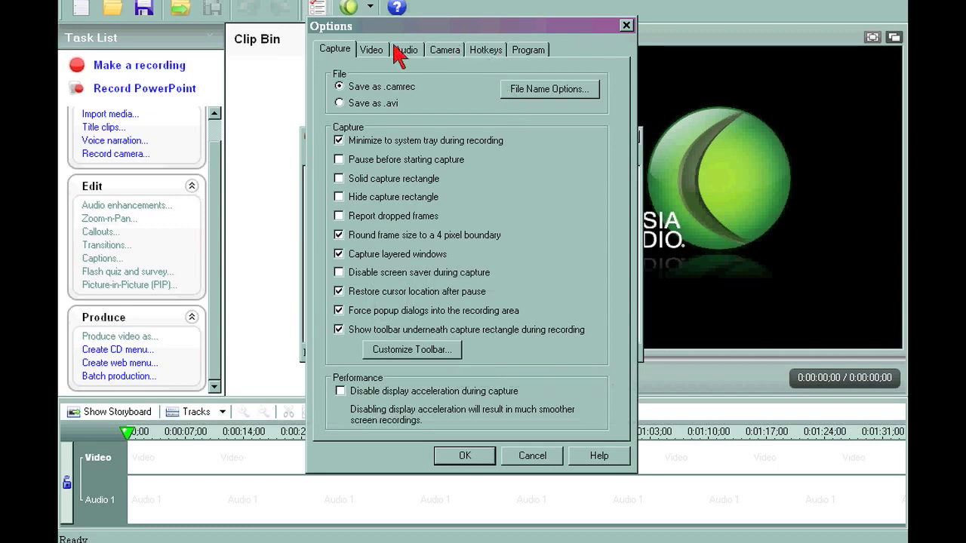
Show the Hotkeys settings: F1 for select region/record/pause, F2 for stop.
left_click(486, 49)
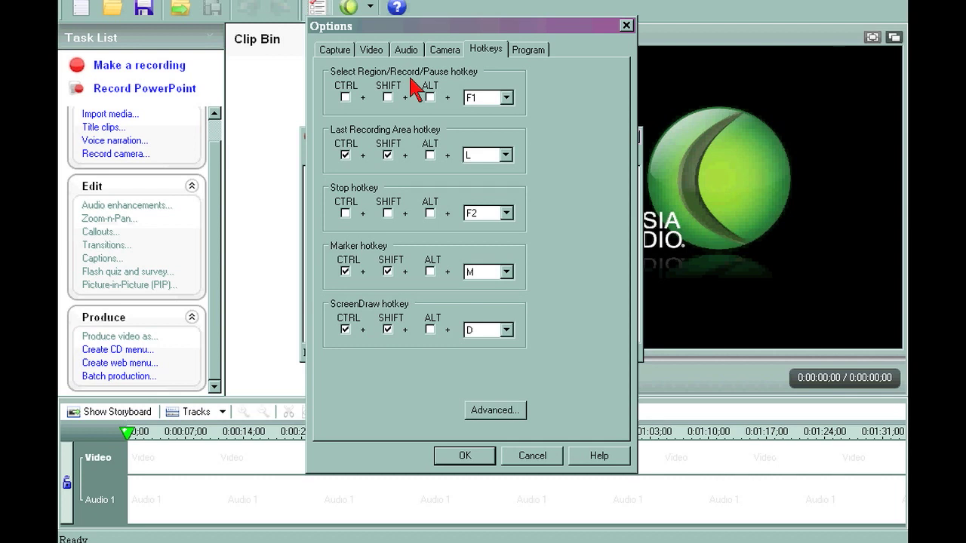
mouse_move(408, 98)
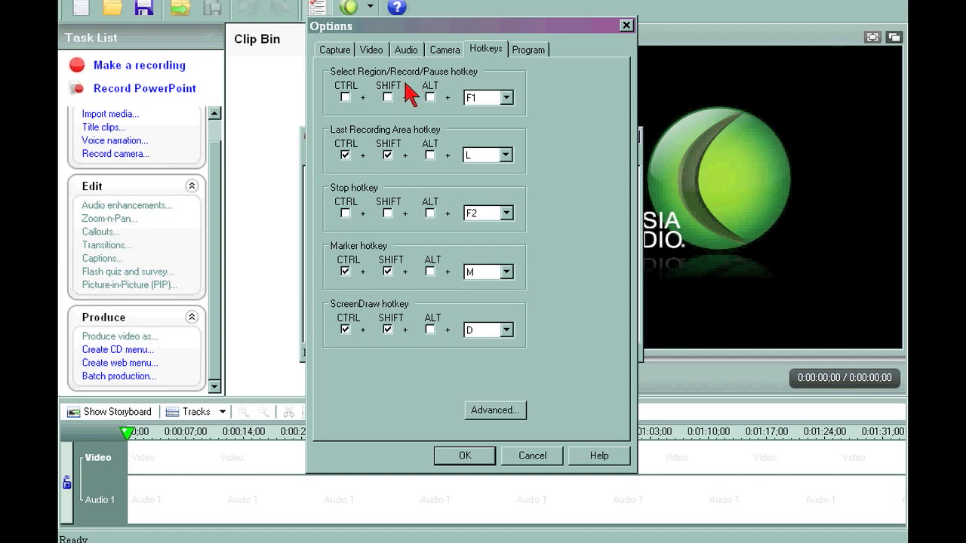
mouse_move(387, 134)
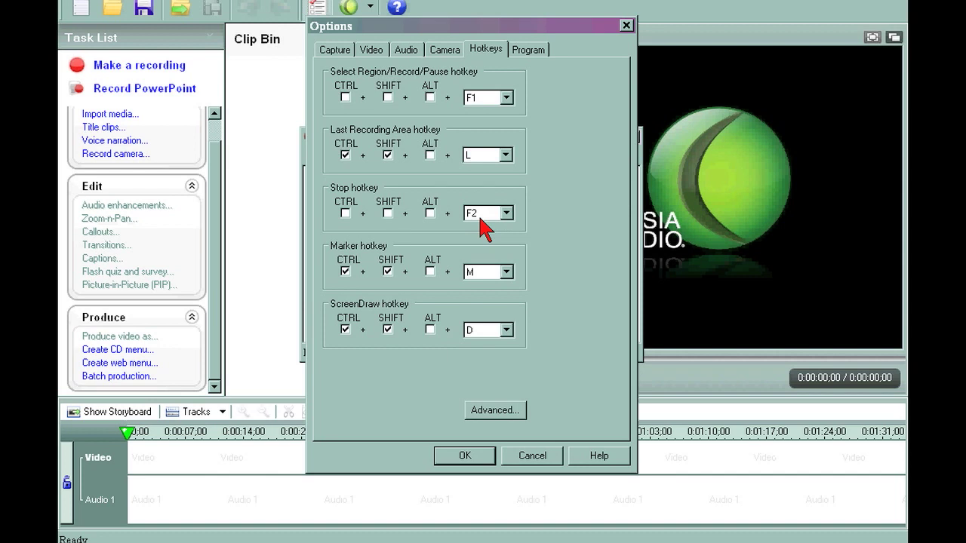
mouse_move(398, 75)
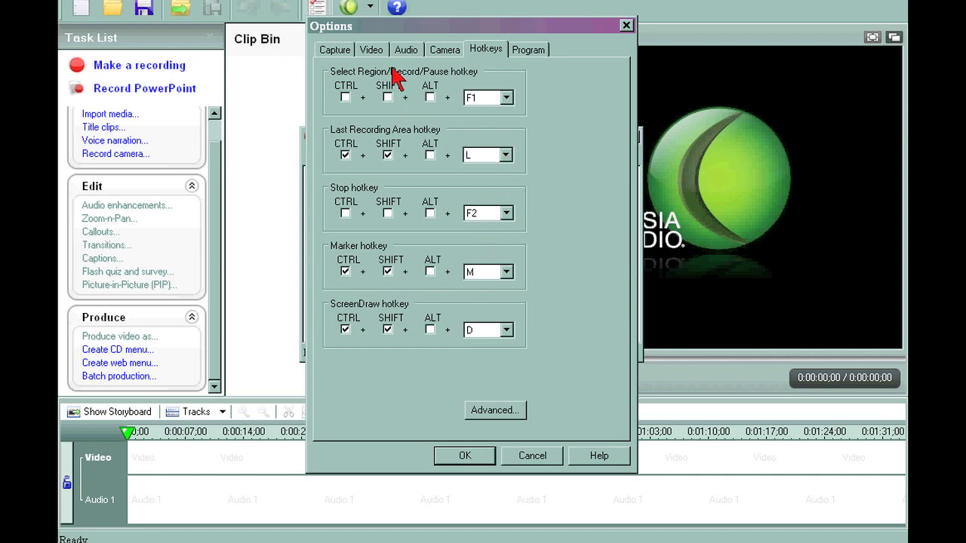
mouse_move(499, 446)
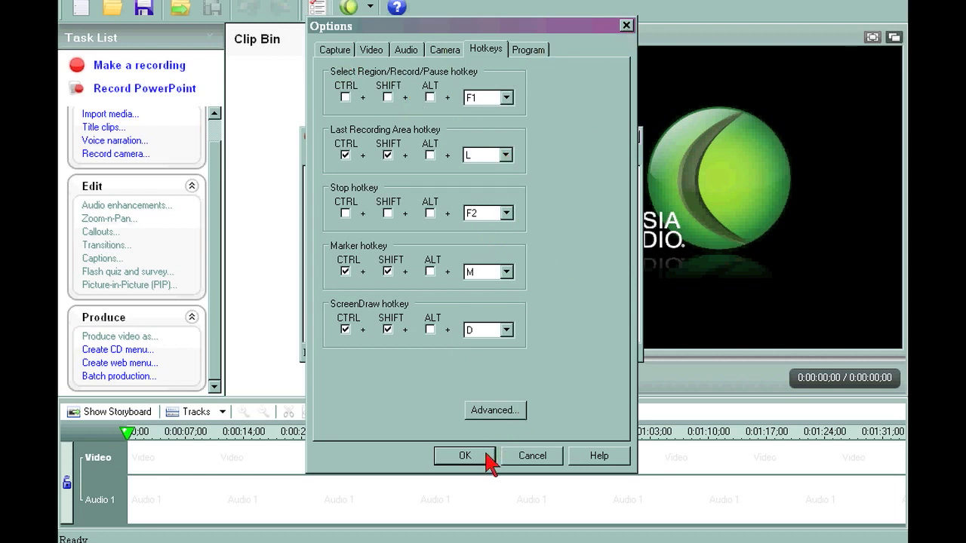
mouse_move(495, 461)
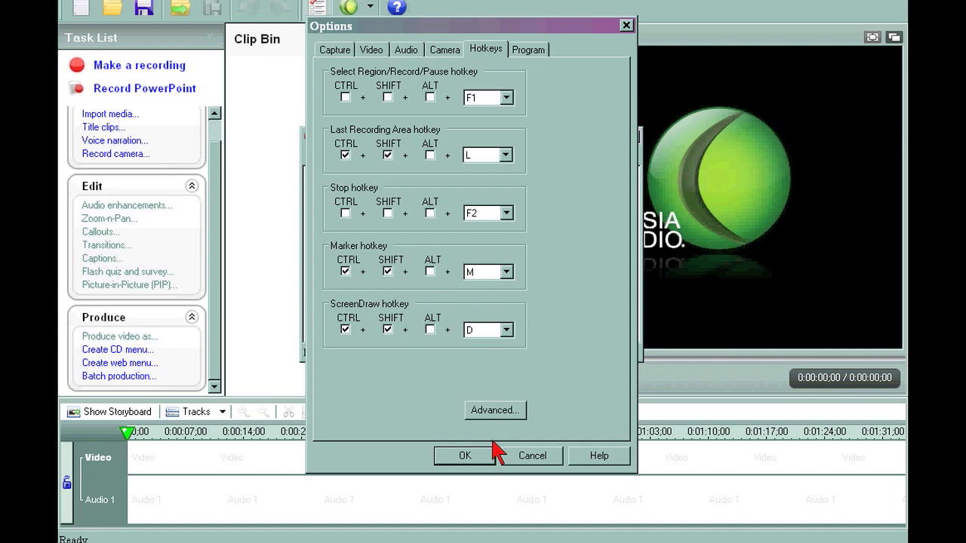